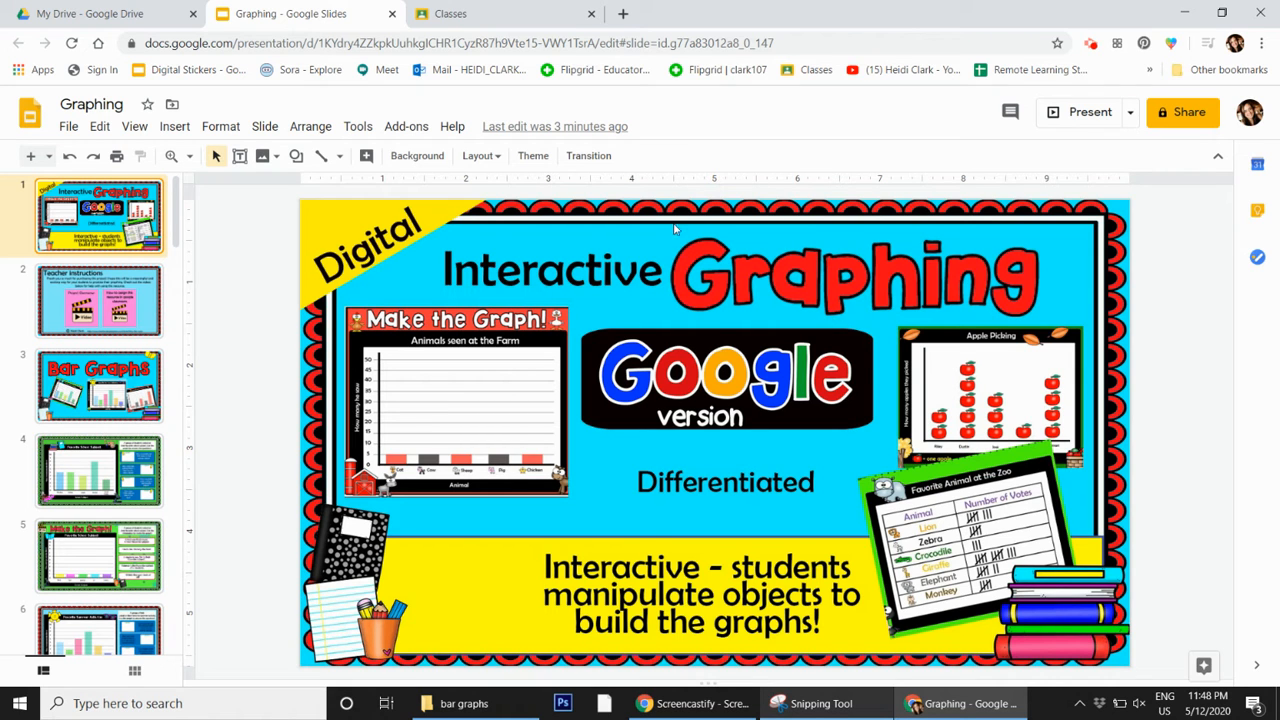
mouse_move(405, 412)
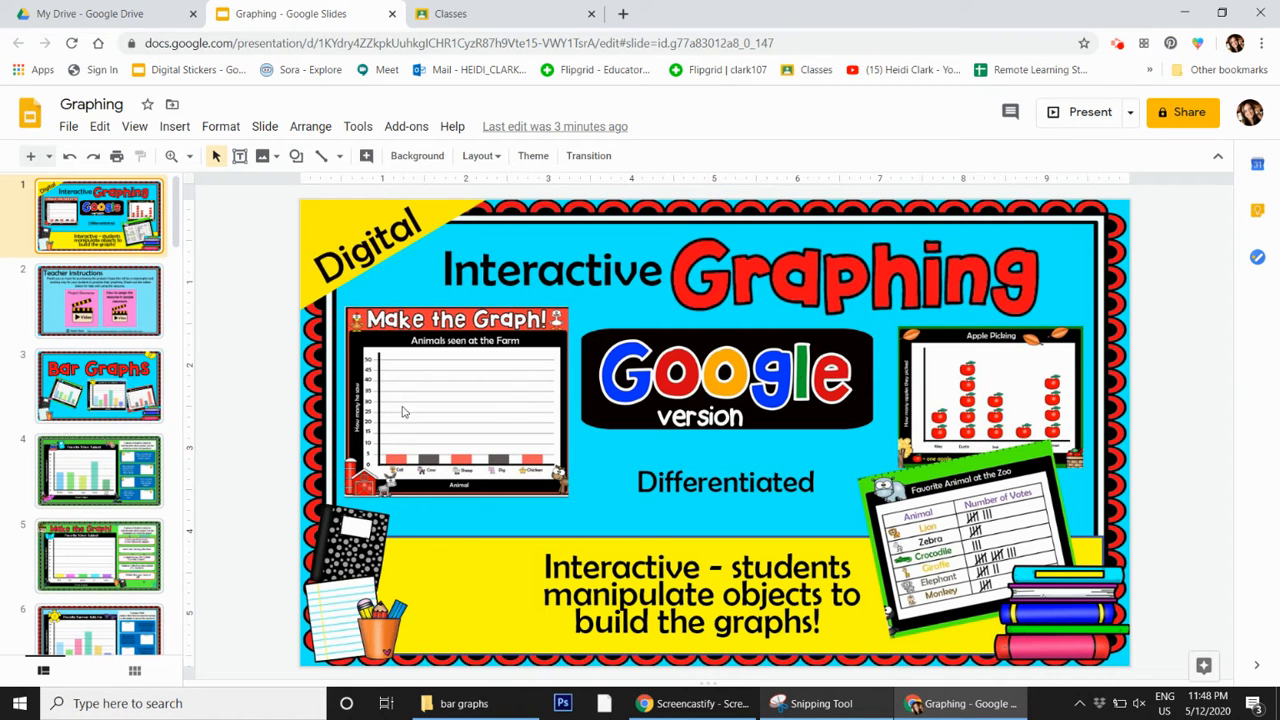
Display slide 4, the Favorite School Subject bar graph with its answer boxes.
click(99, 470)
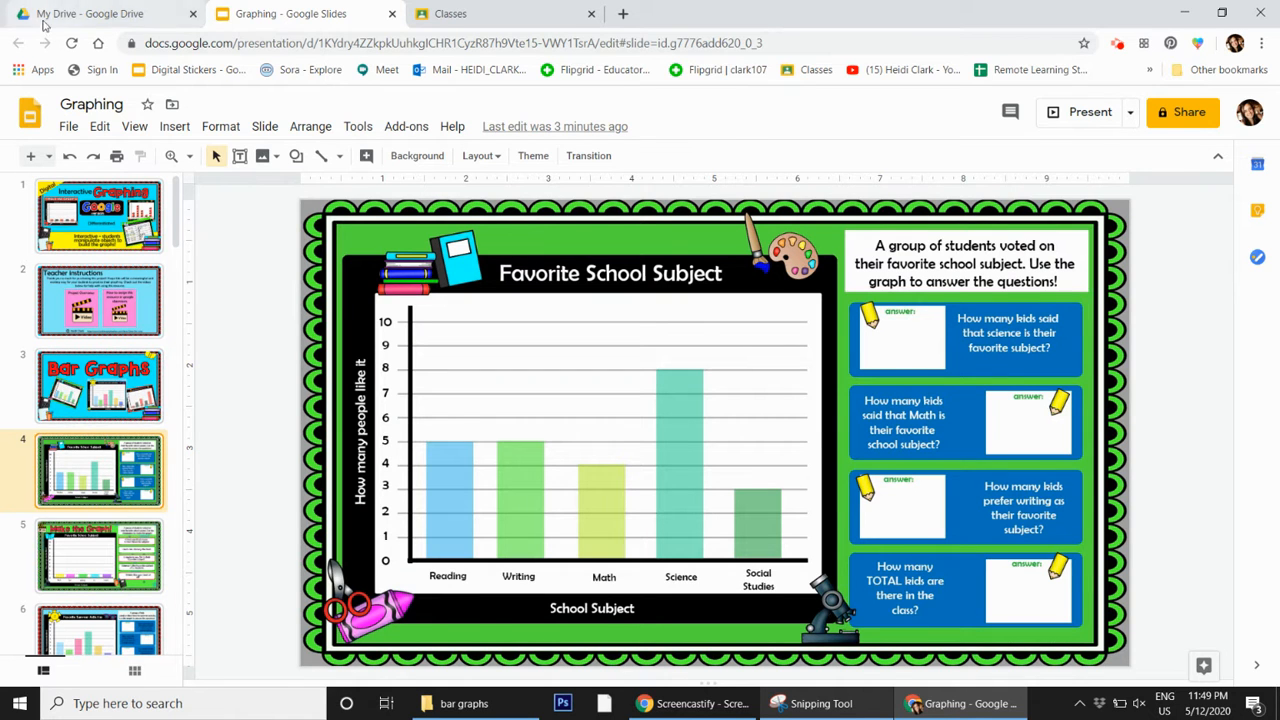
Duplicate the Graphing presentation from My Drive using its right-click Make a copy option.
click(90, 13)
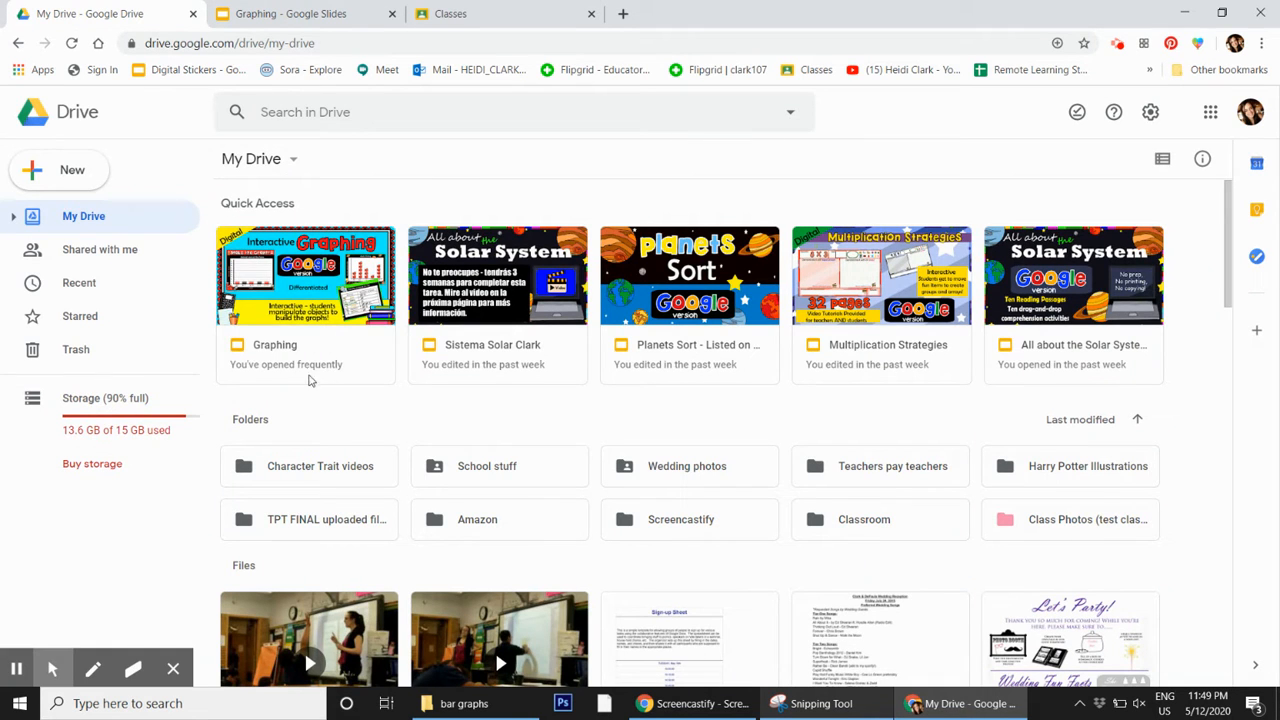
mouse_move(280, 338)
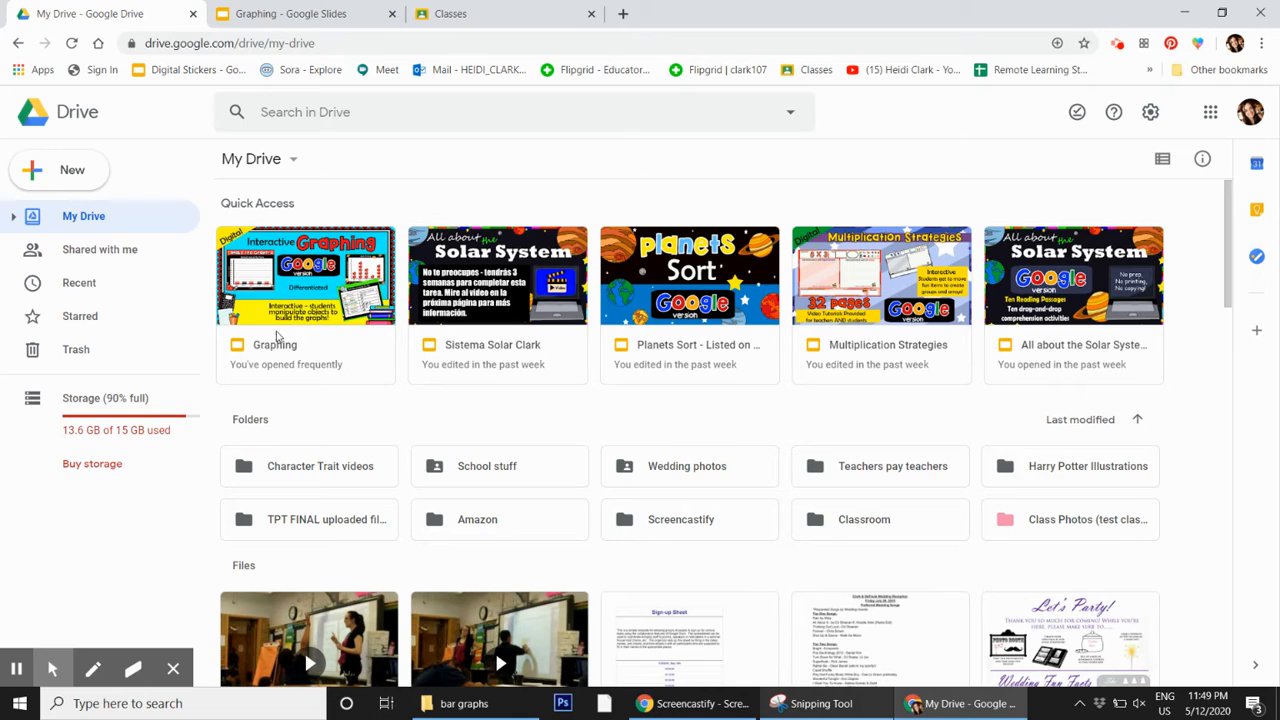
mouse_move(325, 348)
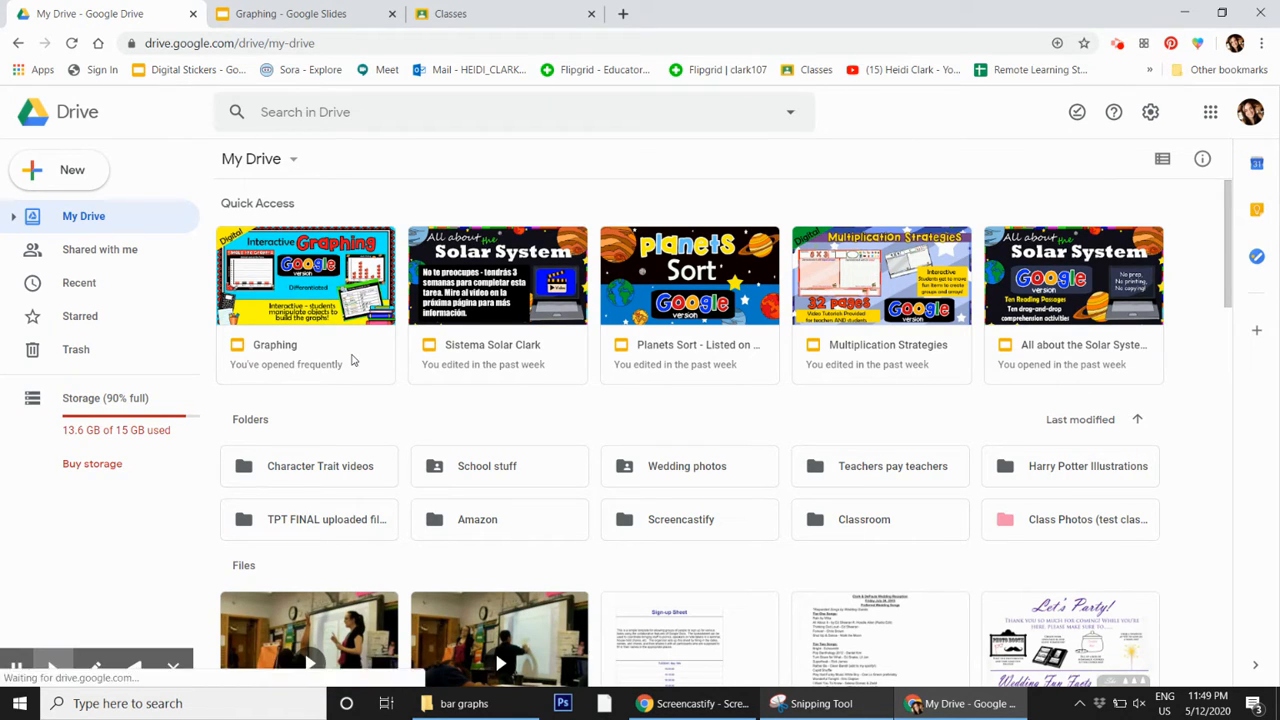
right_click(305, 275)
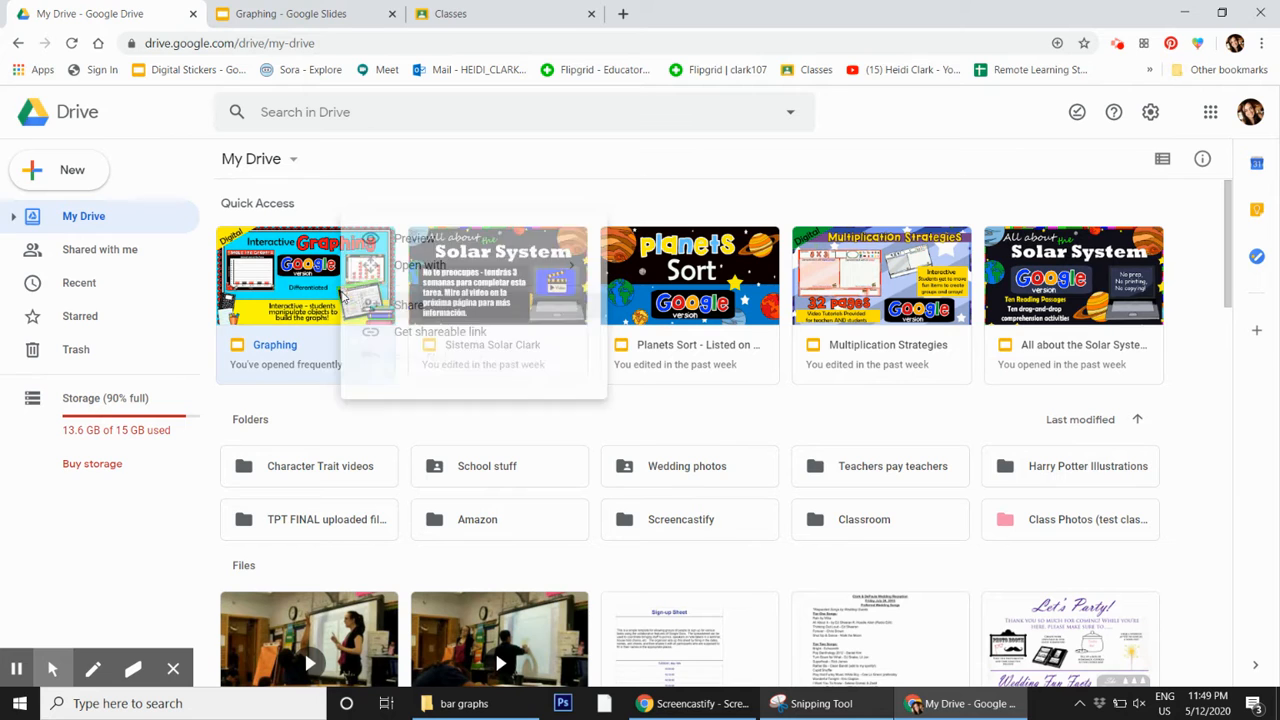
right_click(308, 275)
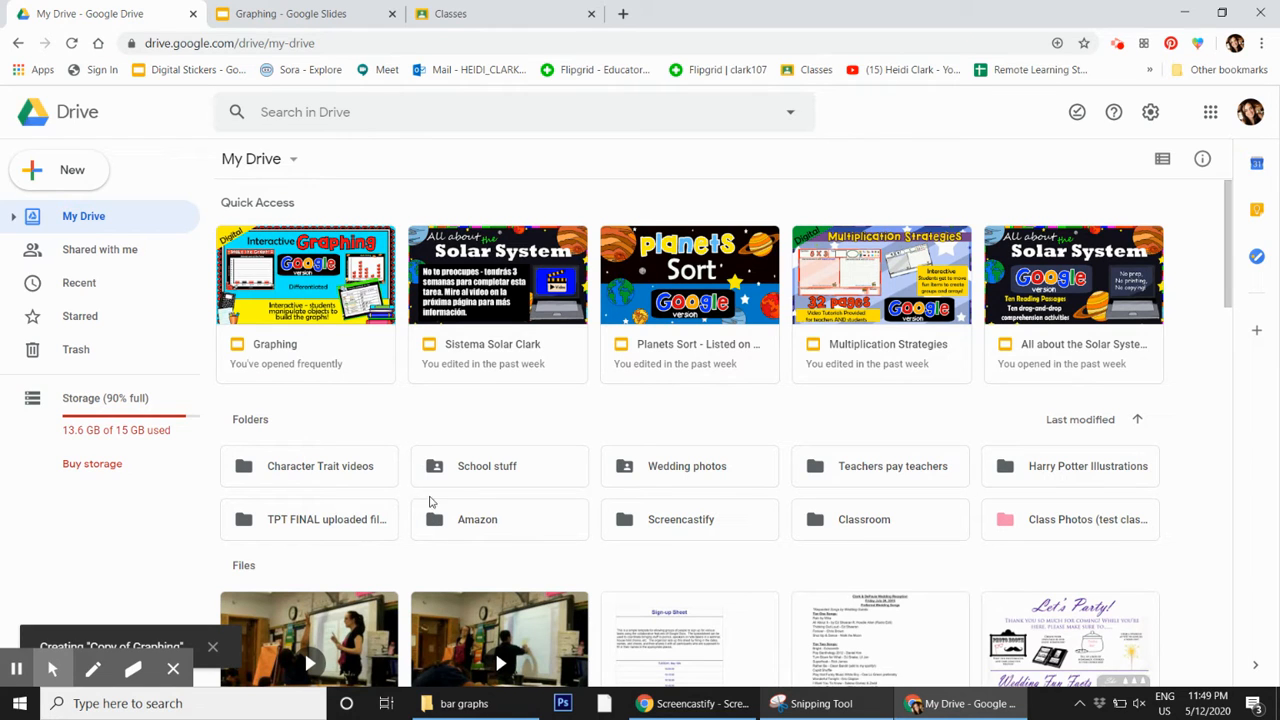
mouse_move(430, 502)
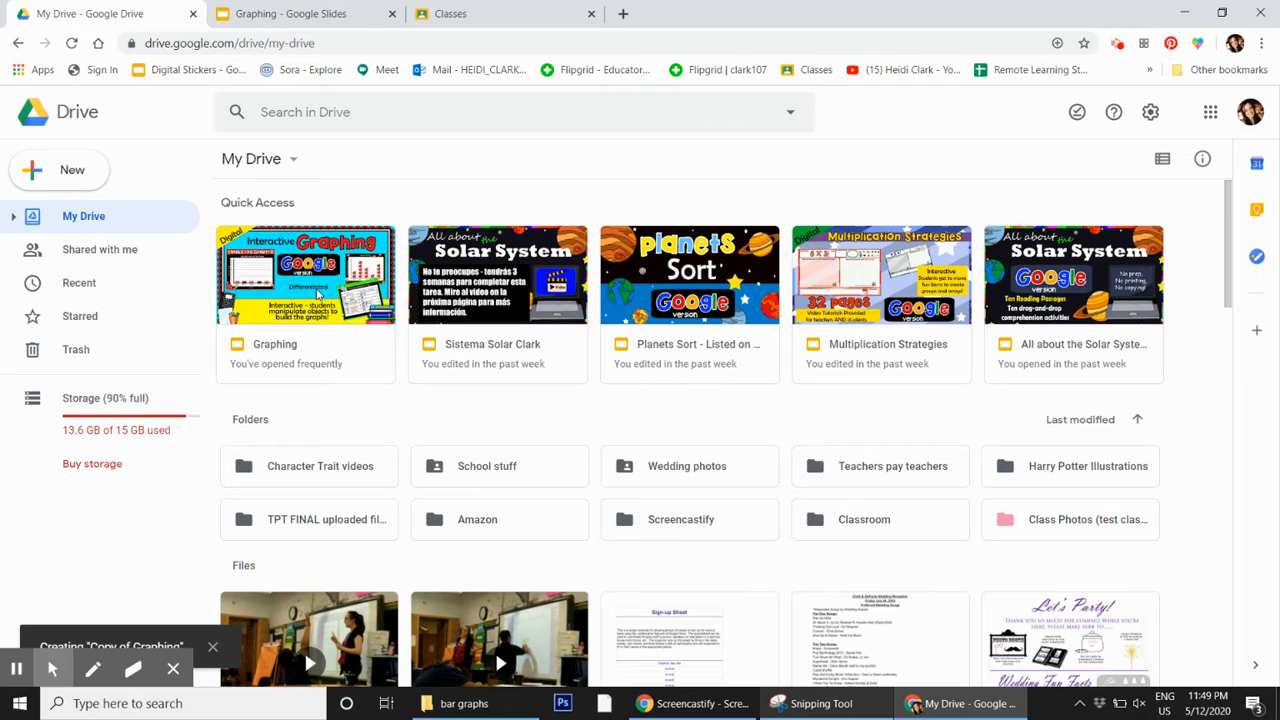
mouse_move(328, 328)
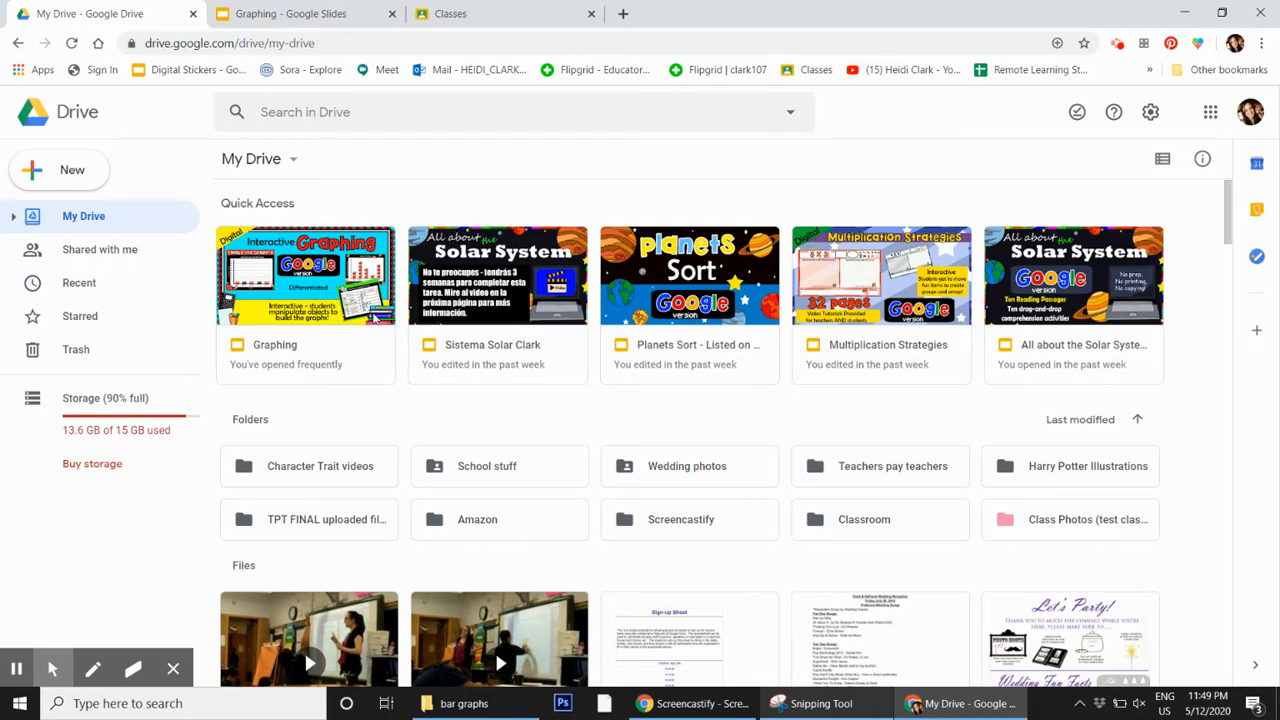
Scroll to the bottom of the My Drive grid to locate Copy of Graphing.
scroll(down, 3)
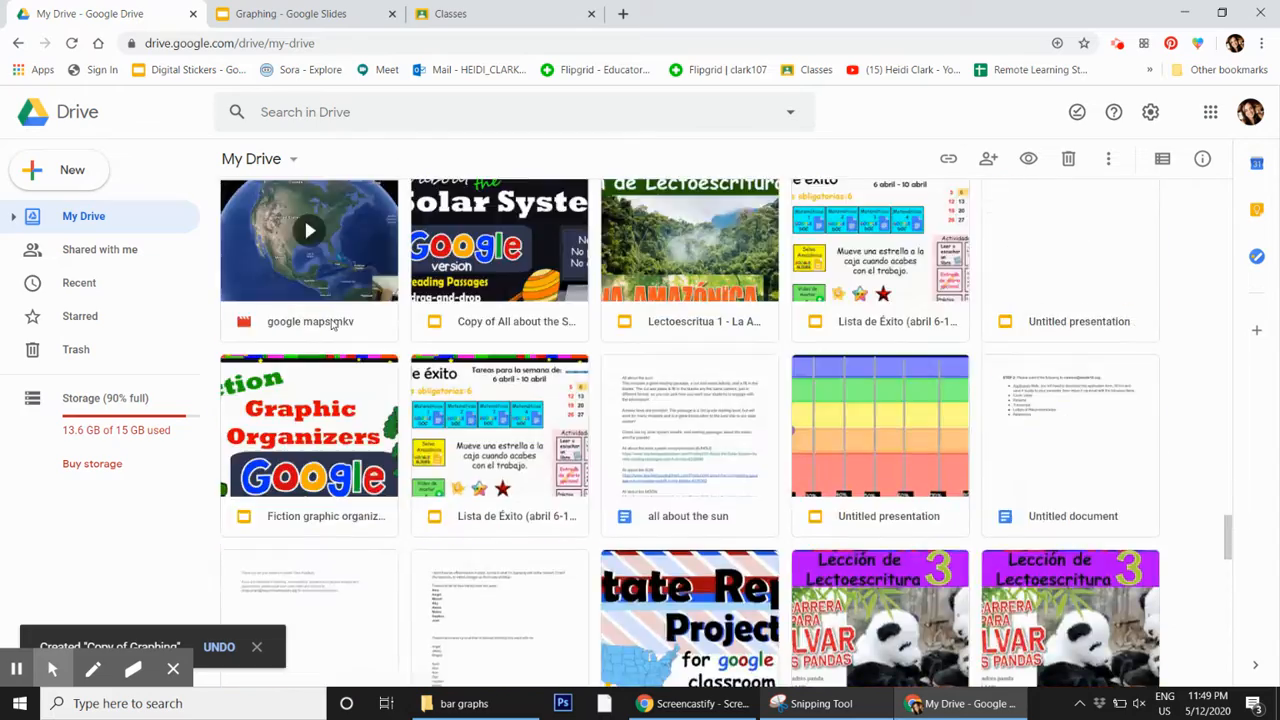
scroll(up, 3)
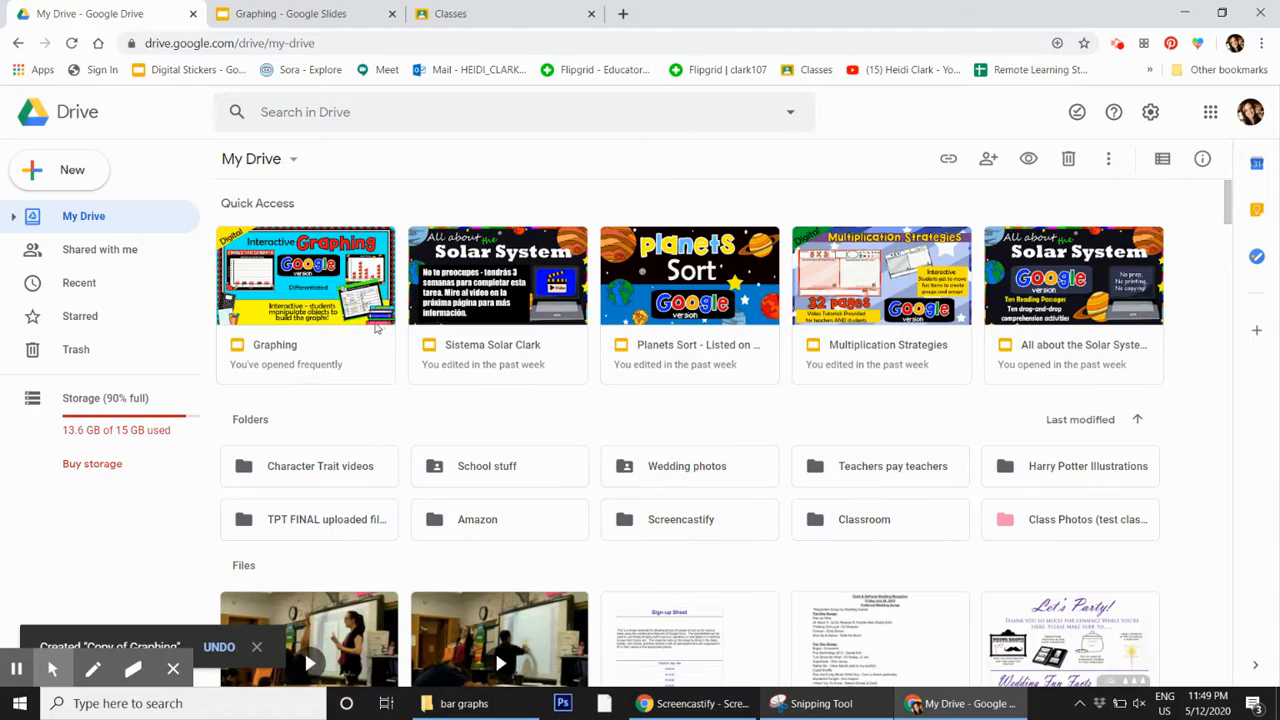
scroll(down, 3)
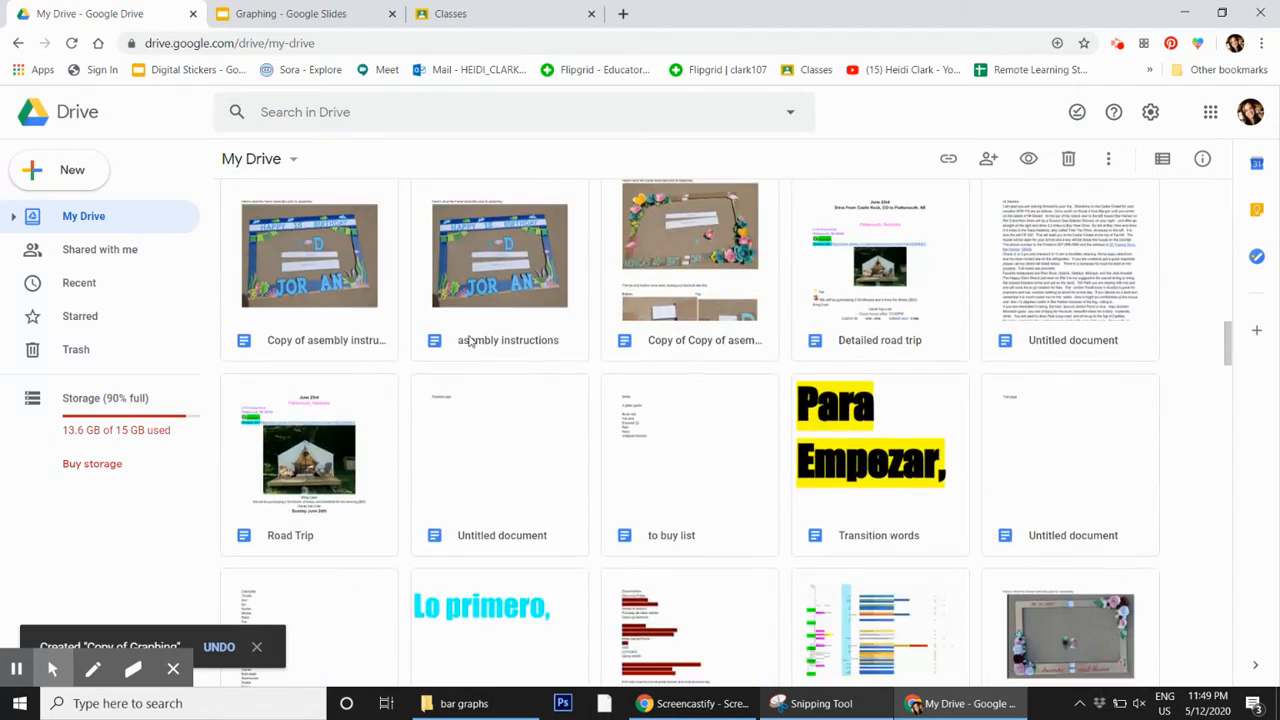
scroll(down, 3)
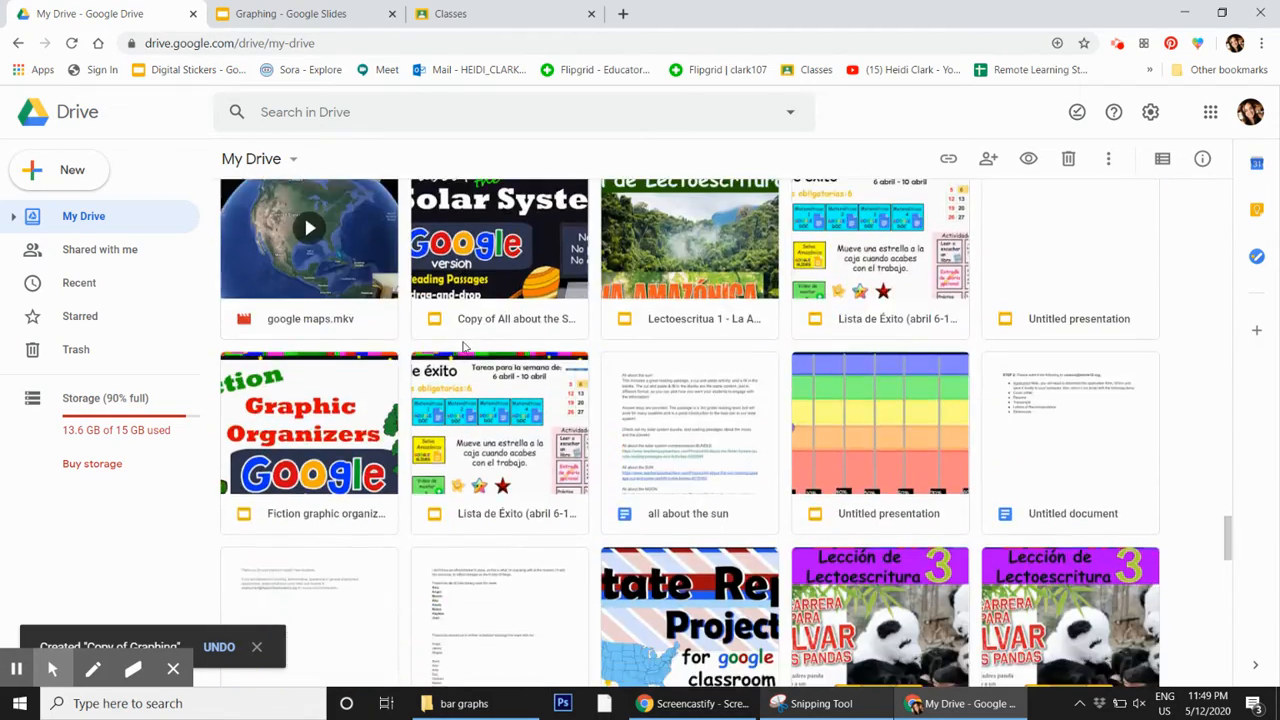
scroll(down, 3)
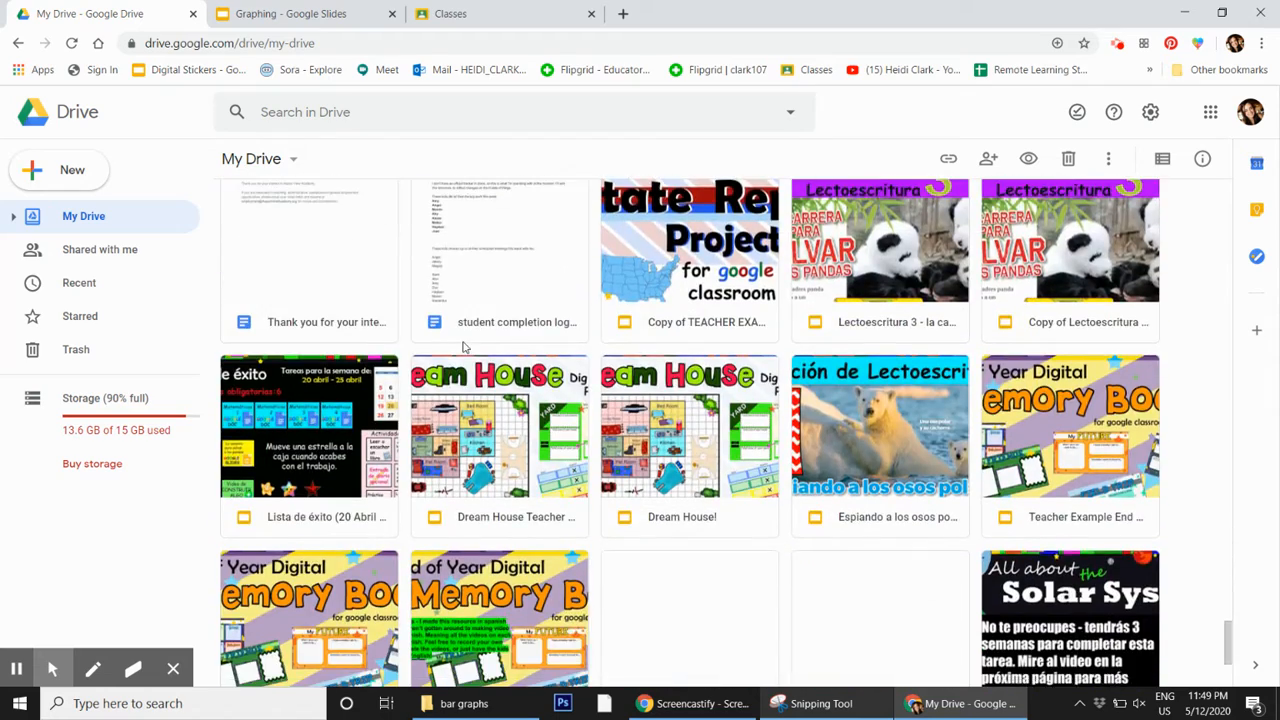
scroll(down, 3)
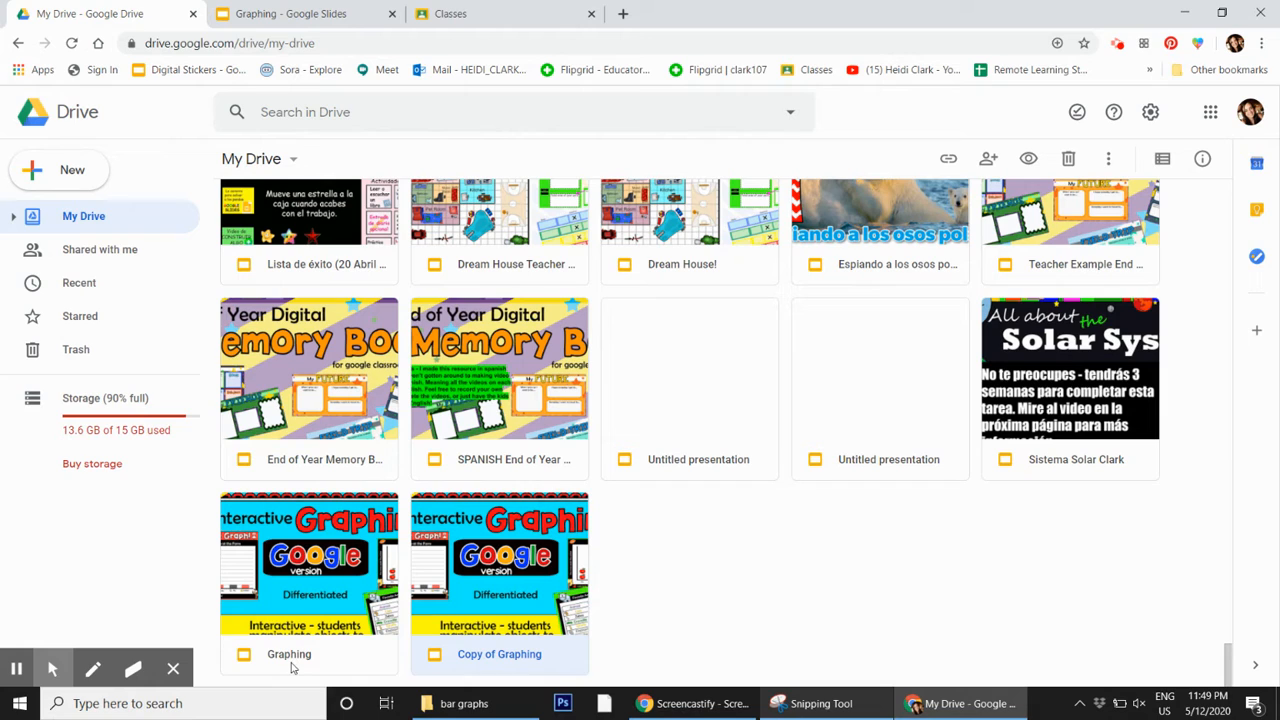
mouse_move(500, 602)
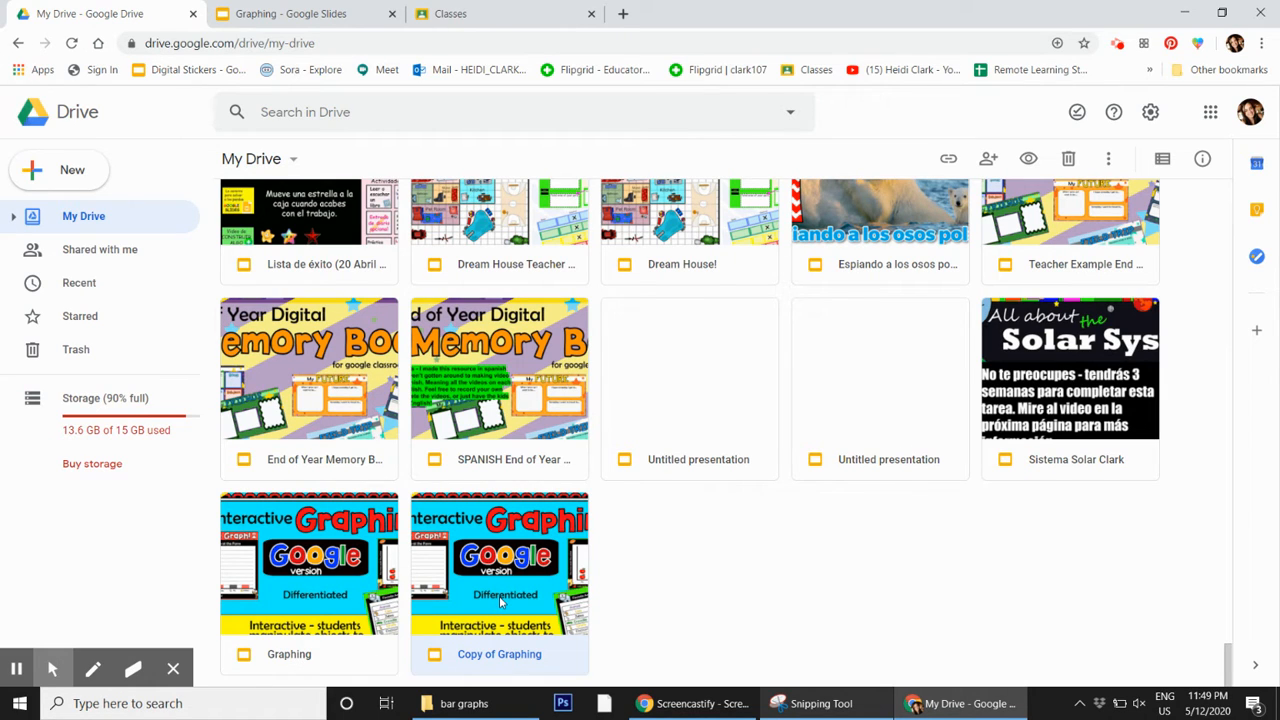
mouse_move(350, 565)
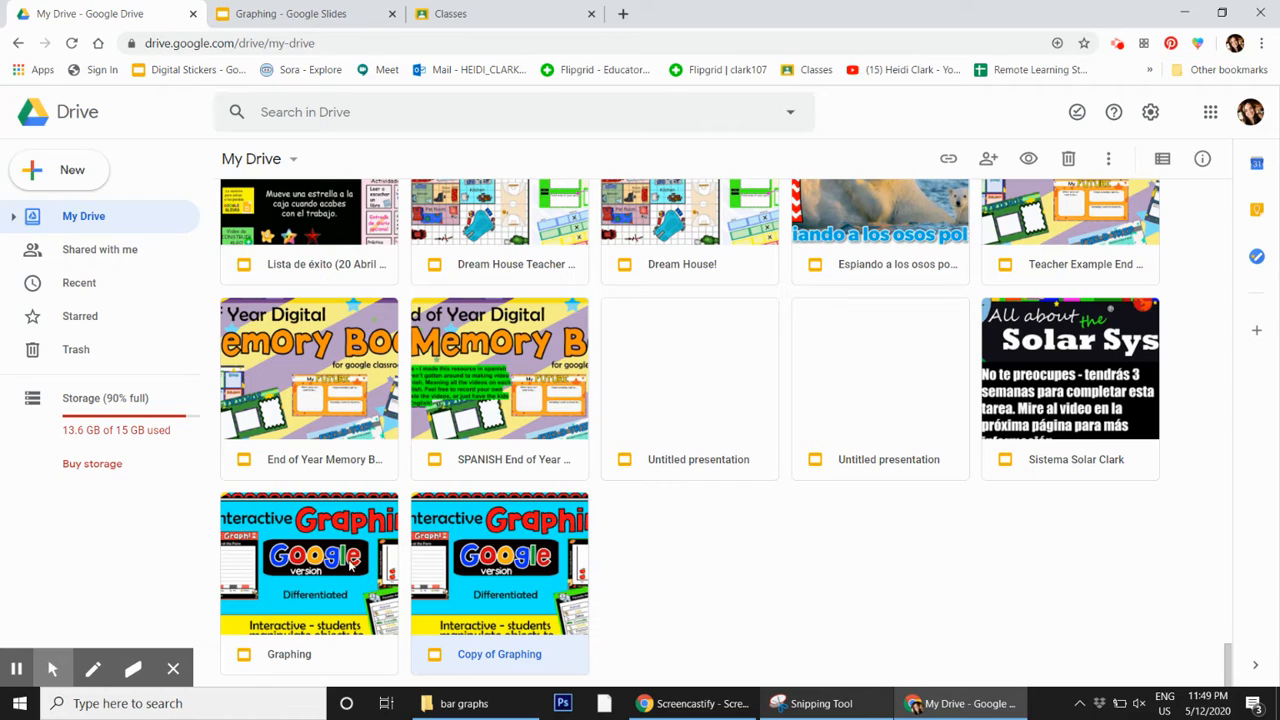
mouse_move(442, 555)
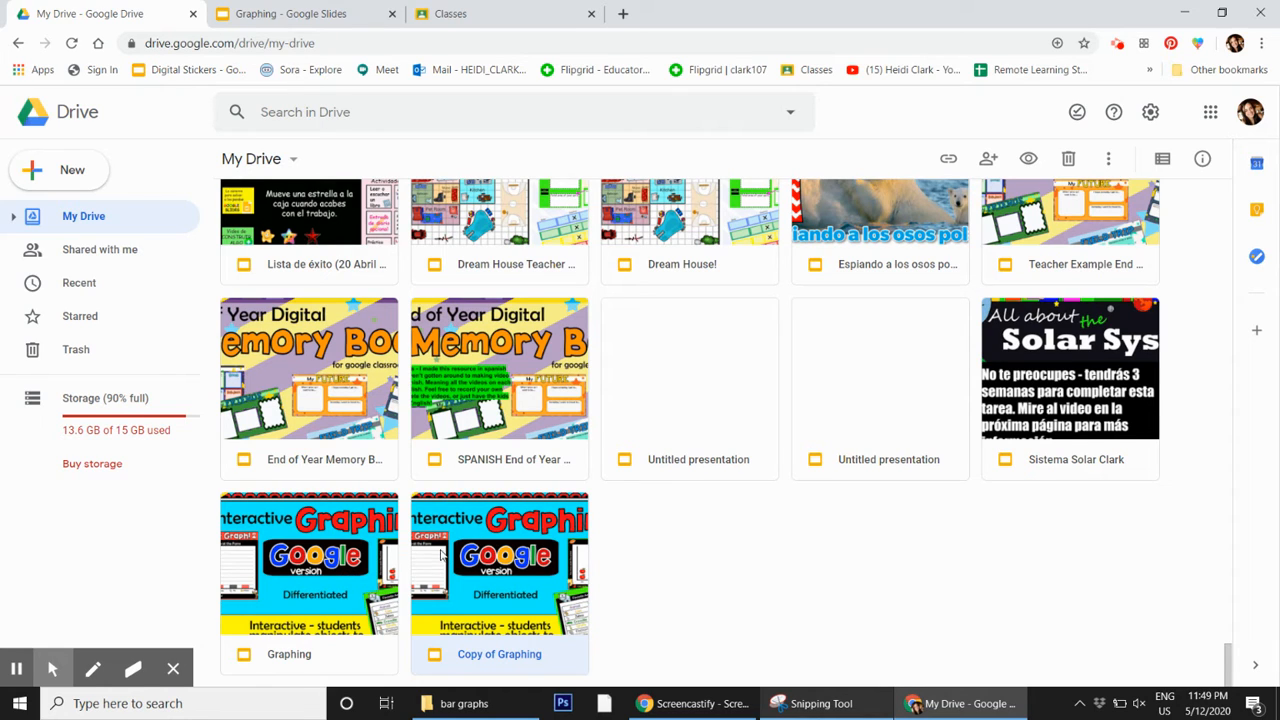
mouse_move(426, 653)
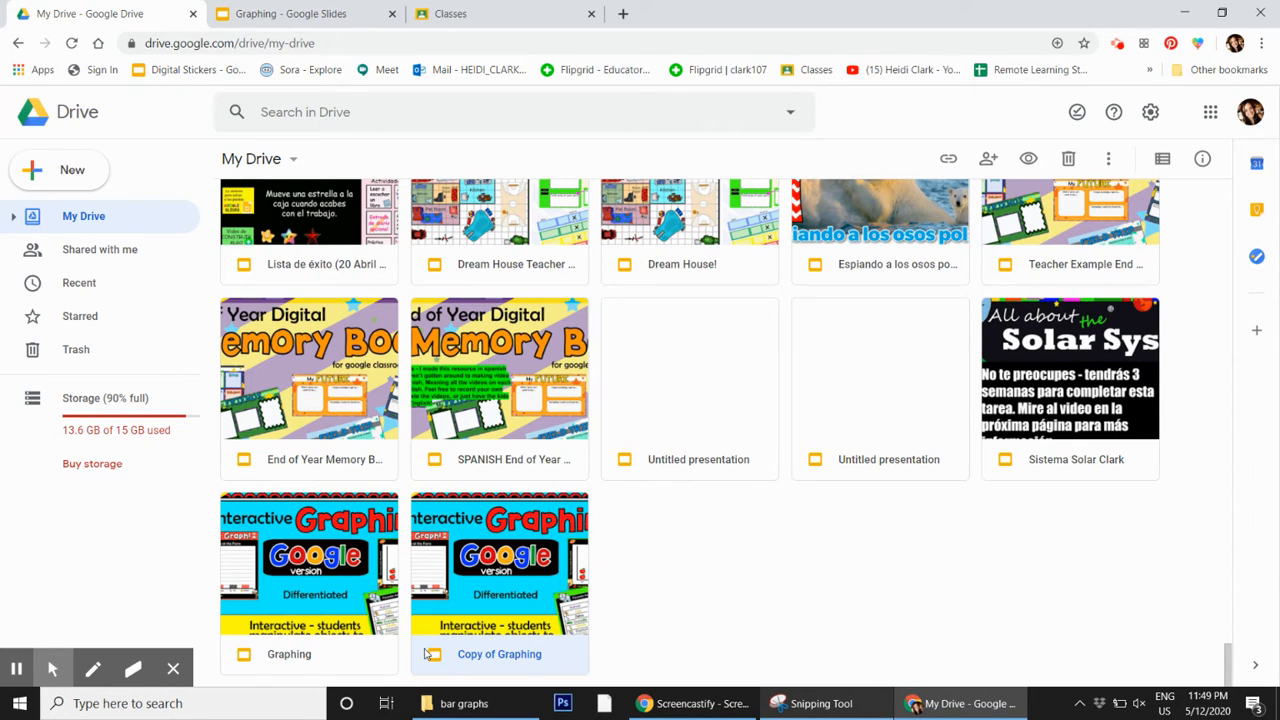
mouse_move(519, 609)
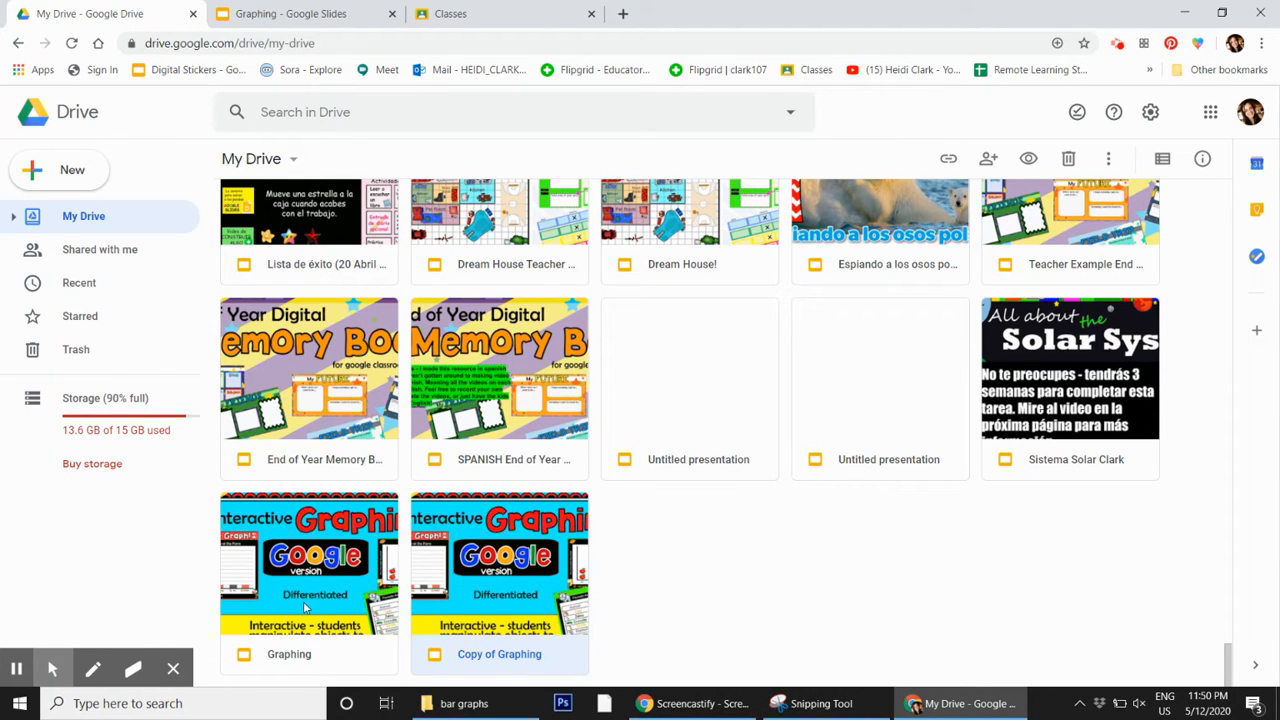
Open the Graphing presentation and select the unneeded slides in the filmstrip.
double_click(308, 563)
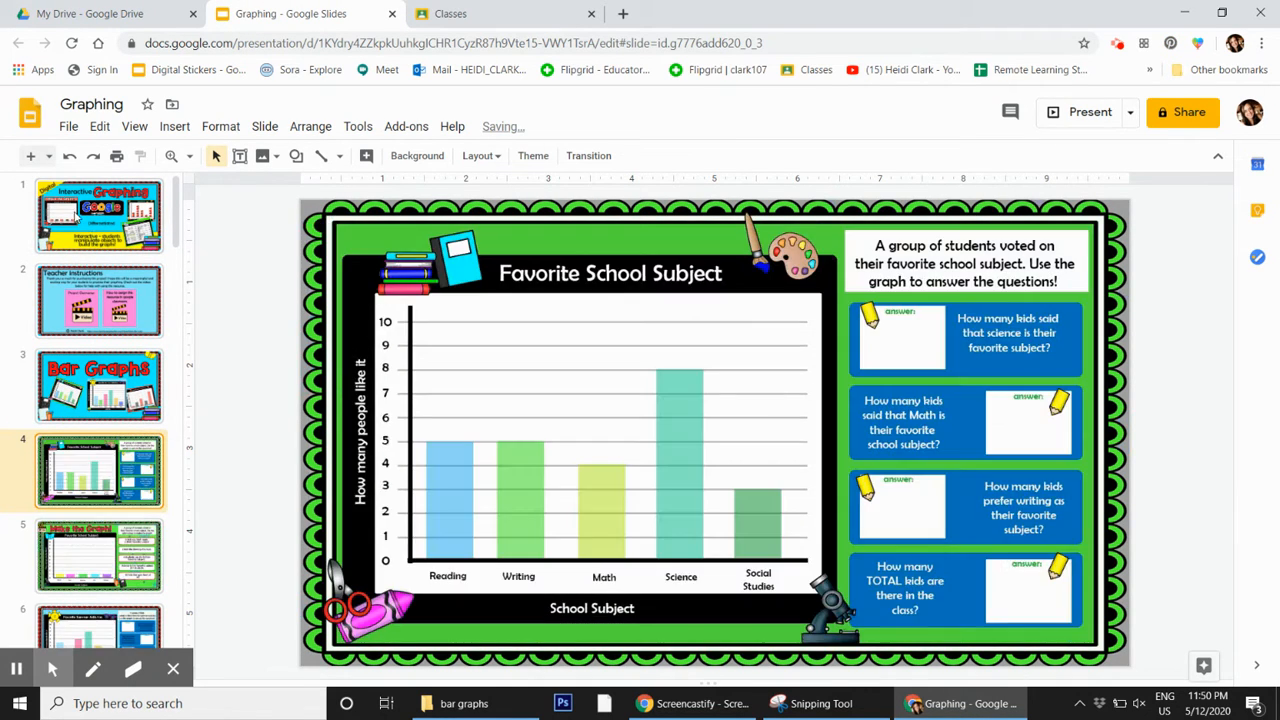
click(99, 214)
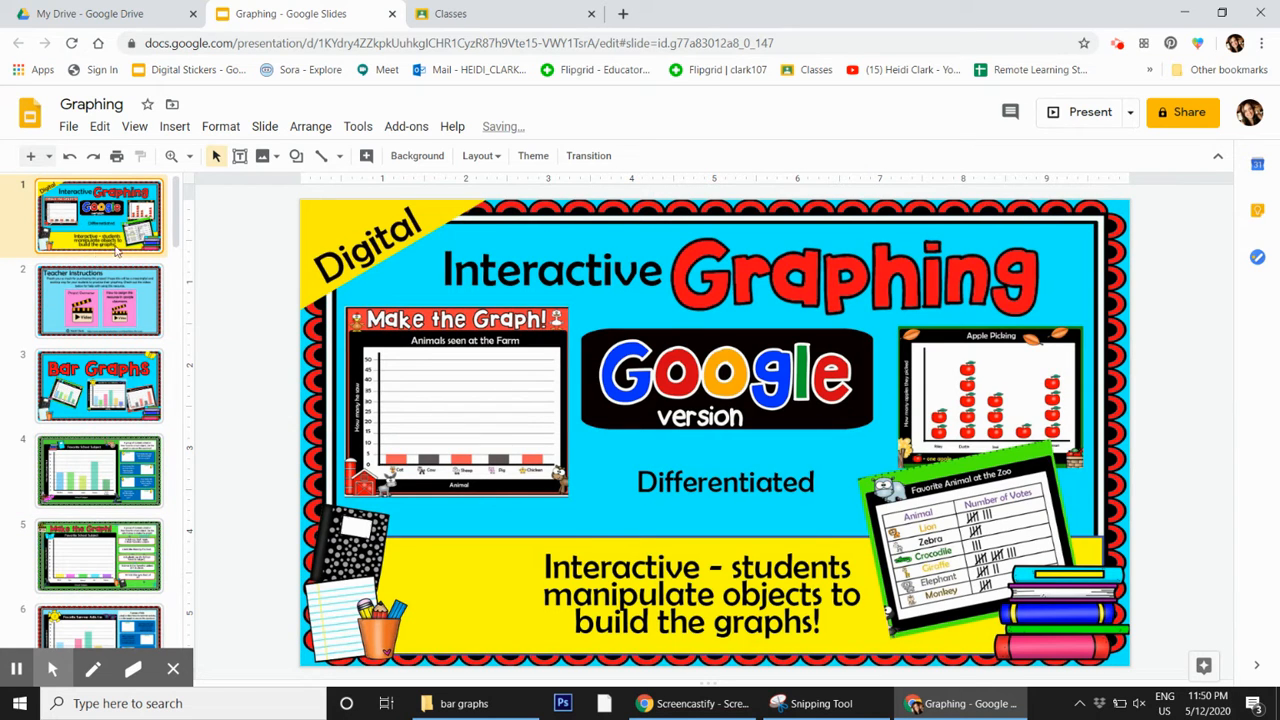
click(99, 385)
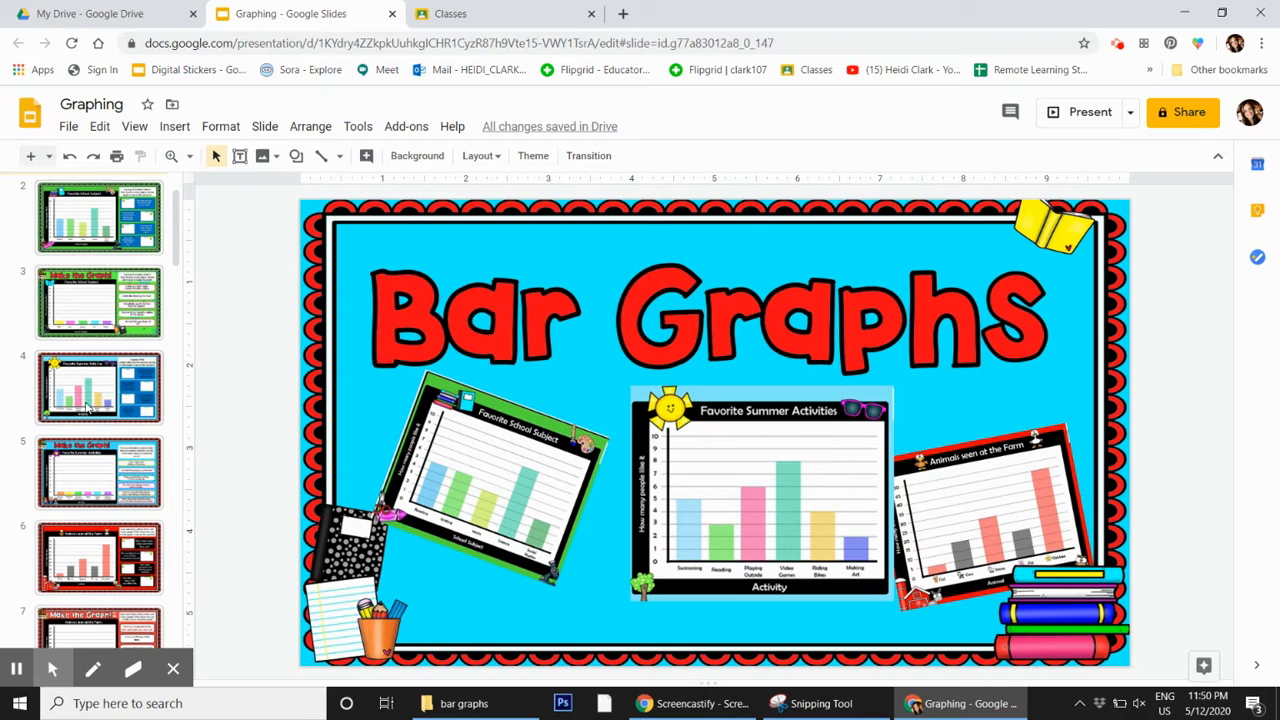
click(99, 387)
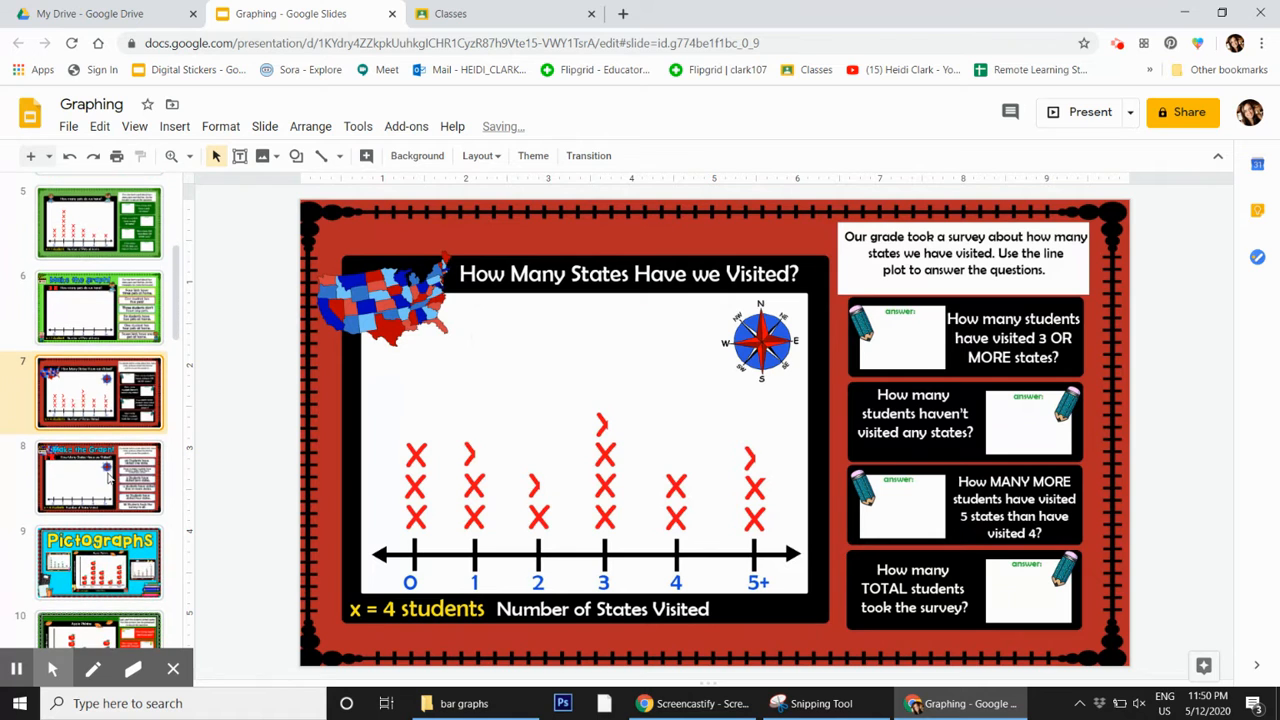
click(99, 392)
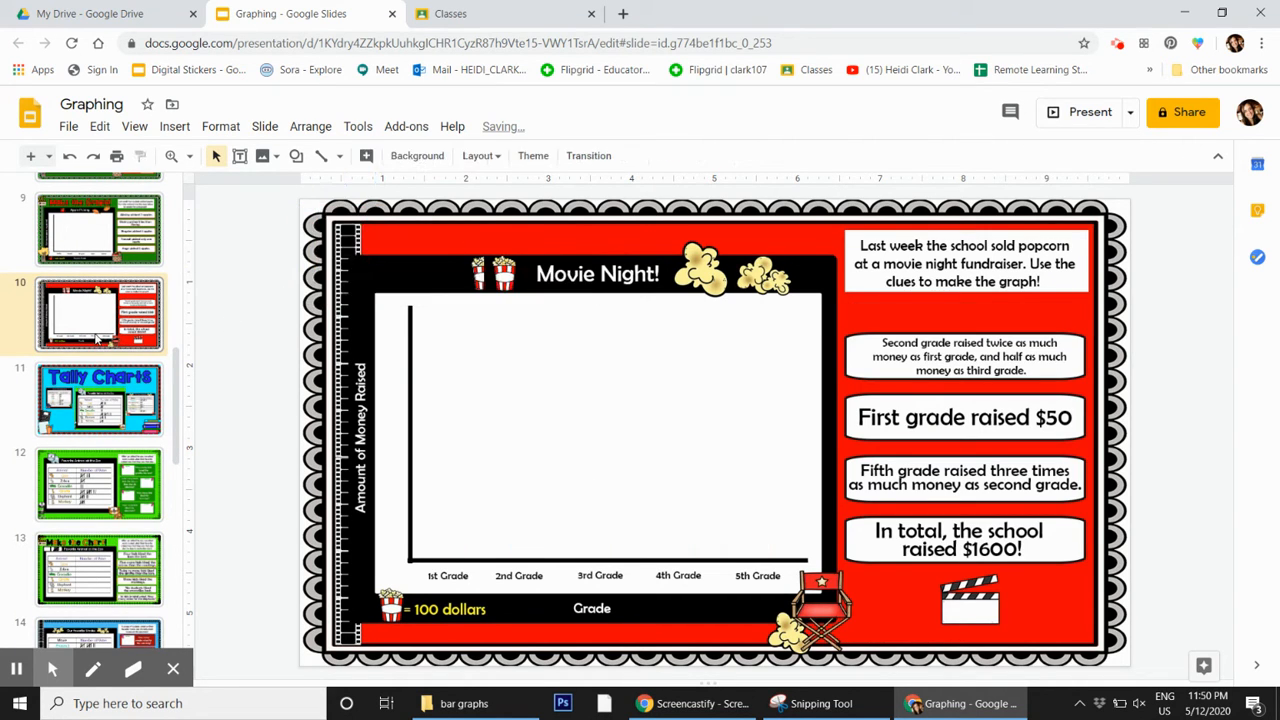
Delete the Movie Night and other unneeded slides, then return to My Drive.
click(99, 398)
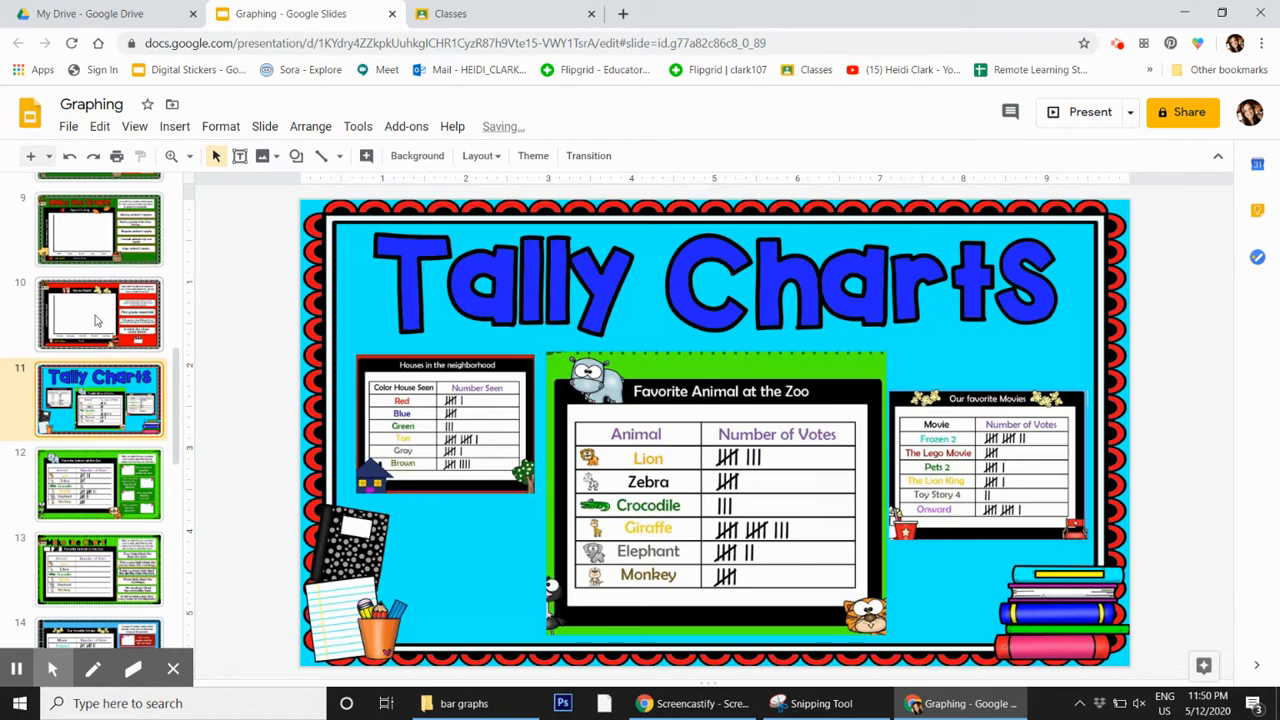
scroll(down, 3)
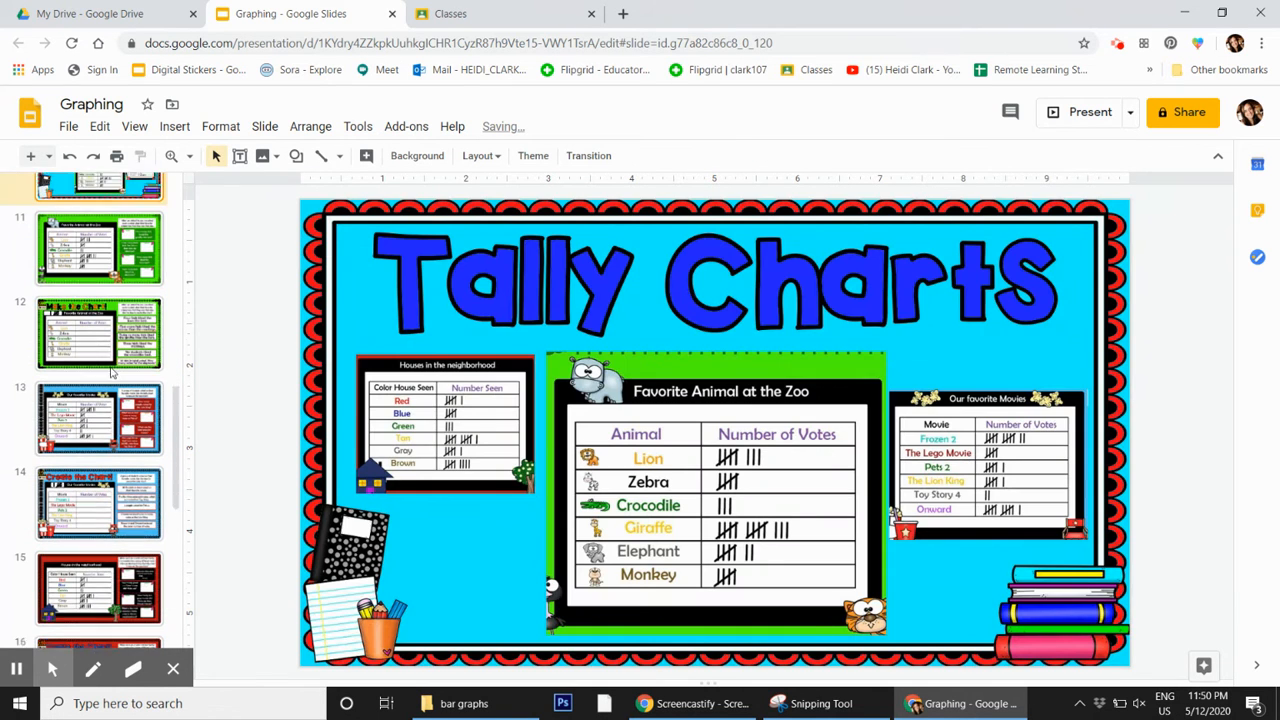
click(98, 403)
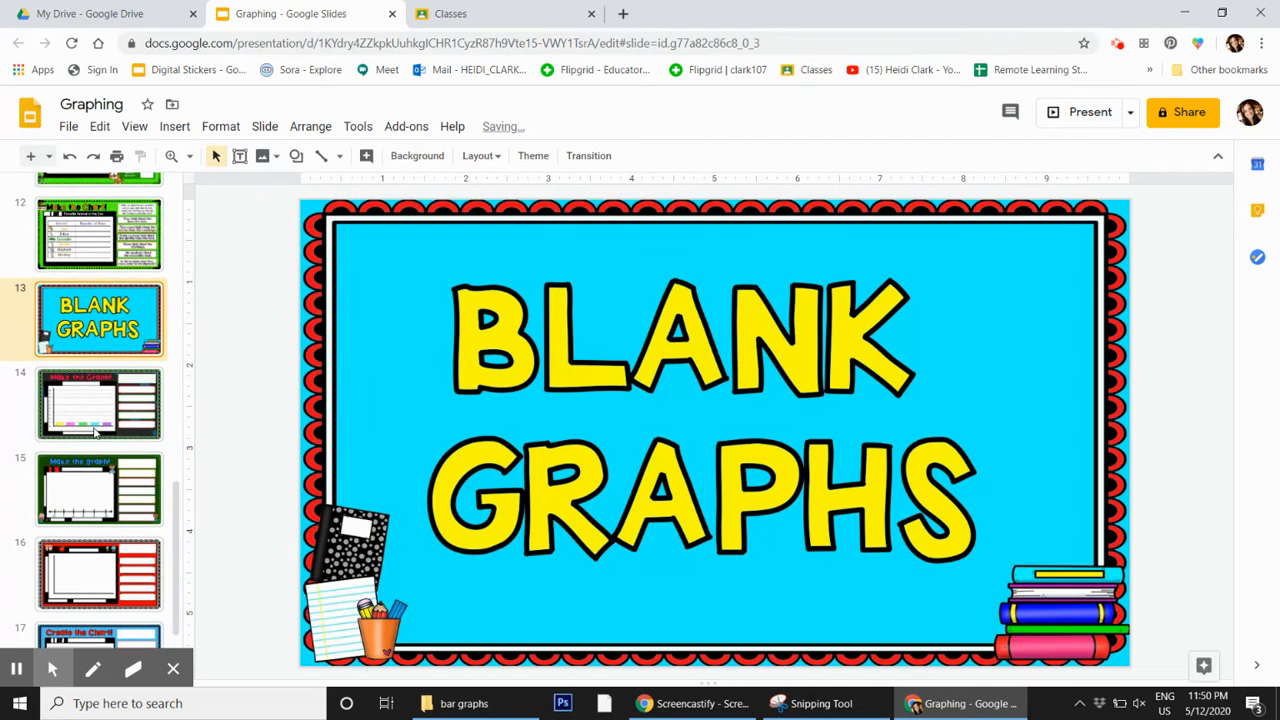
scroll(up, 3)
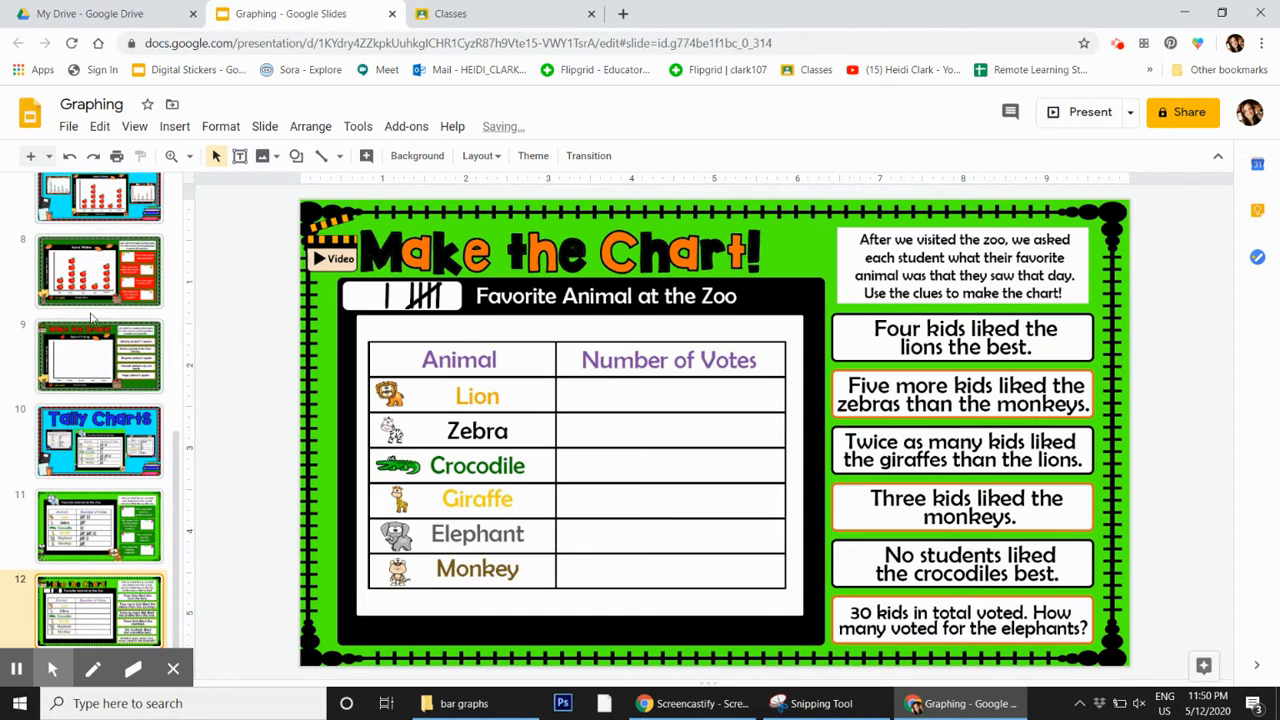
click(90, 13)
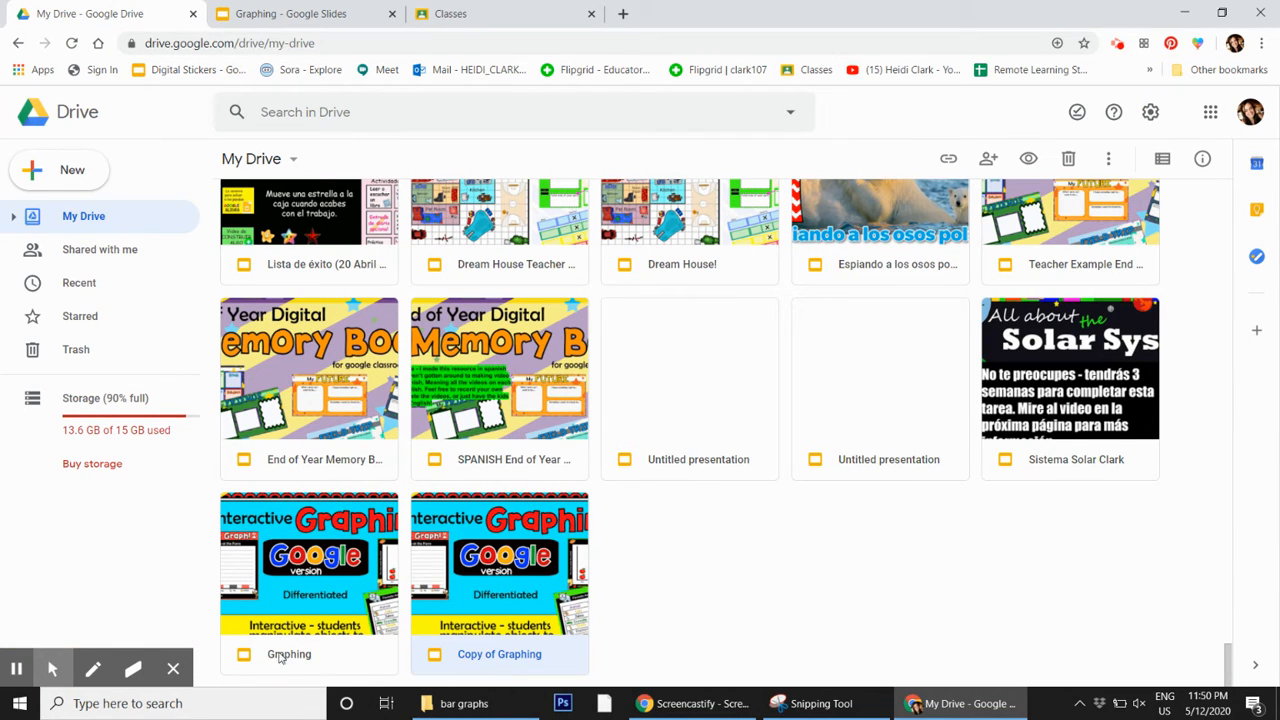
double_click(309, 565)
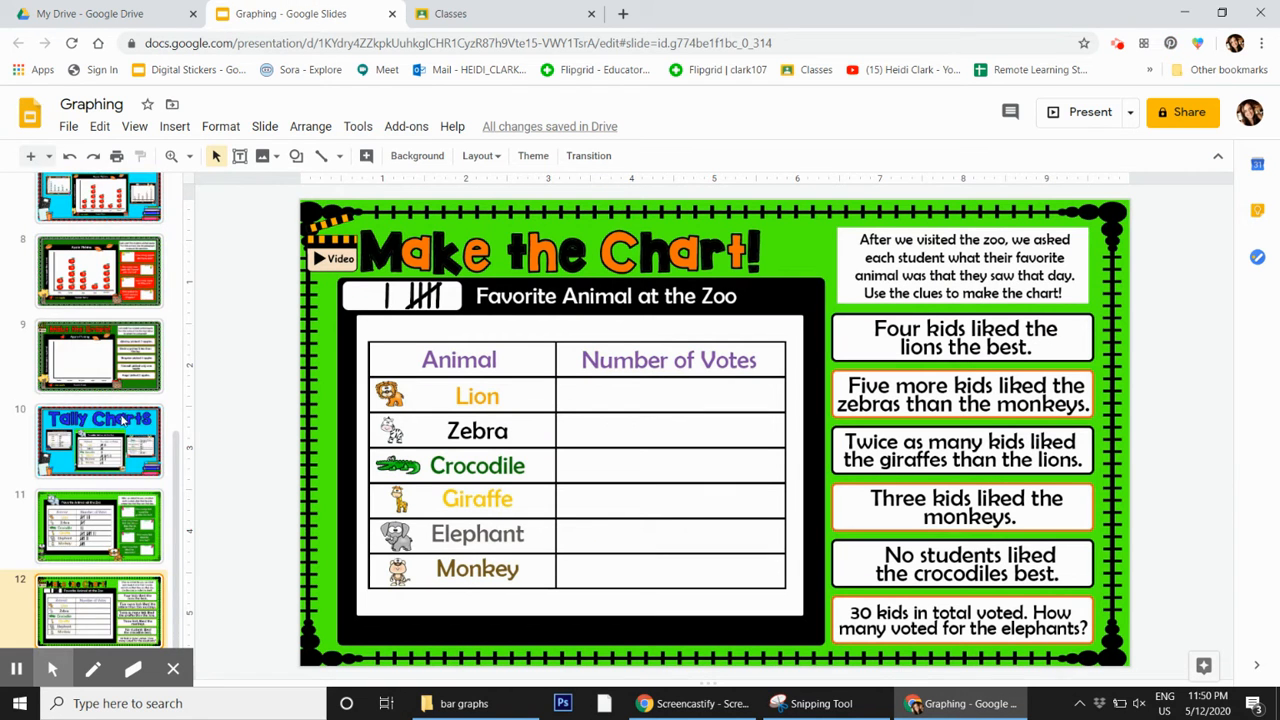
scroll(up, 3)
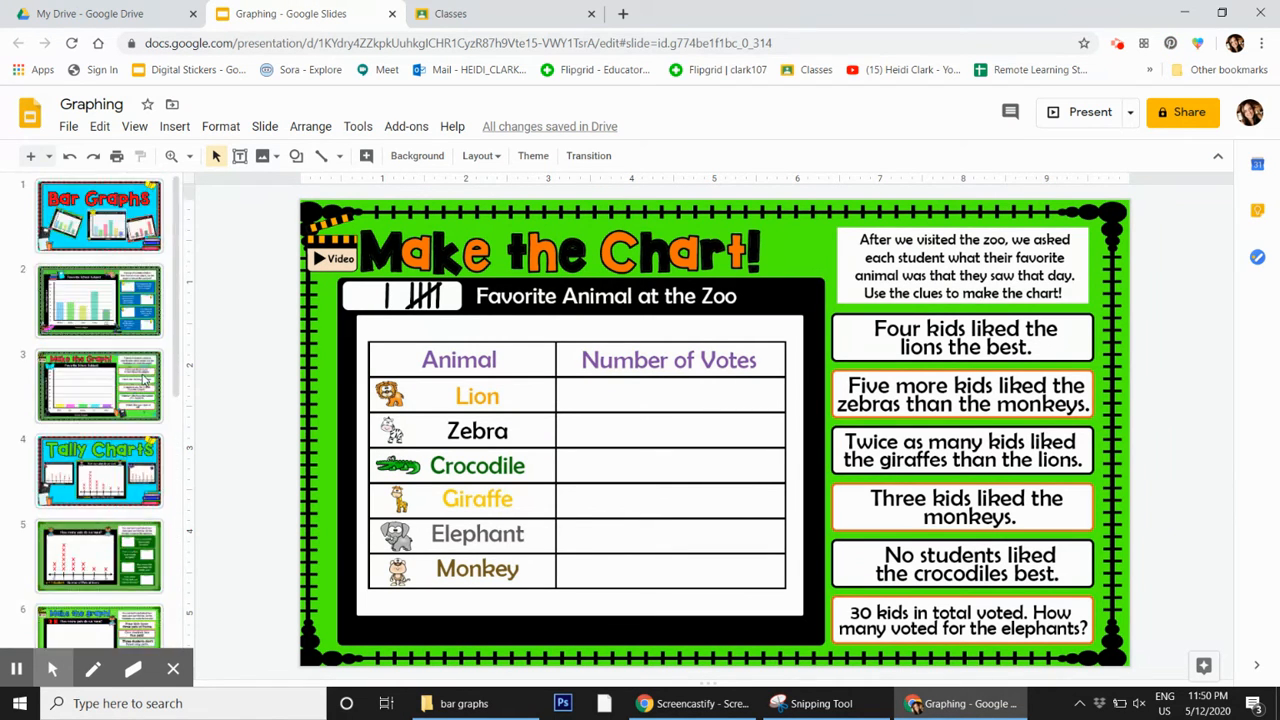
click(105, 13)
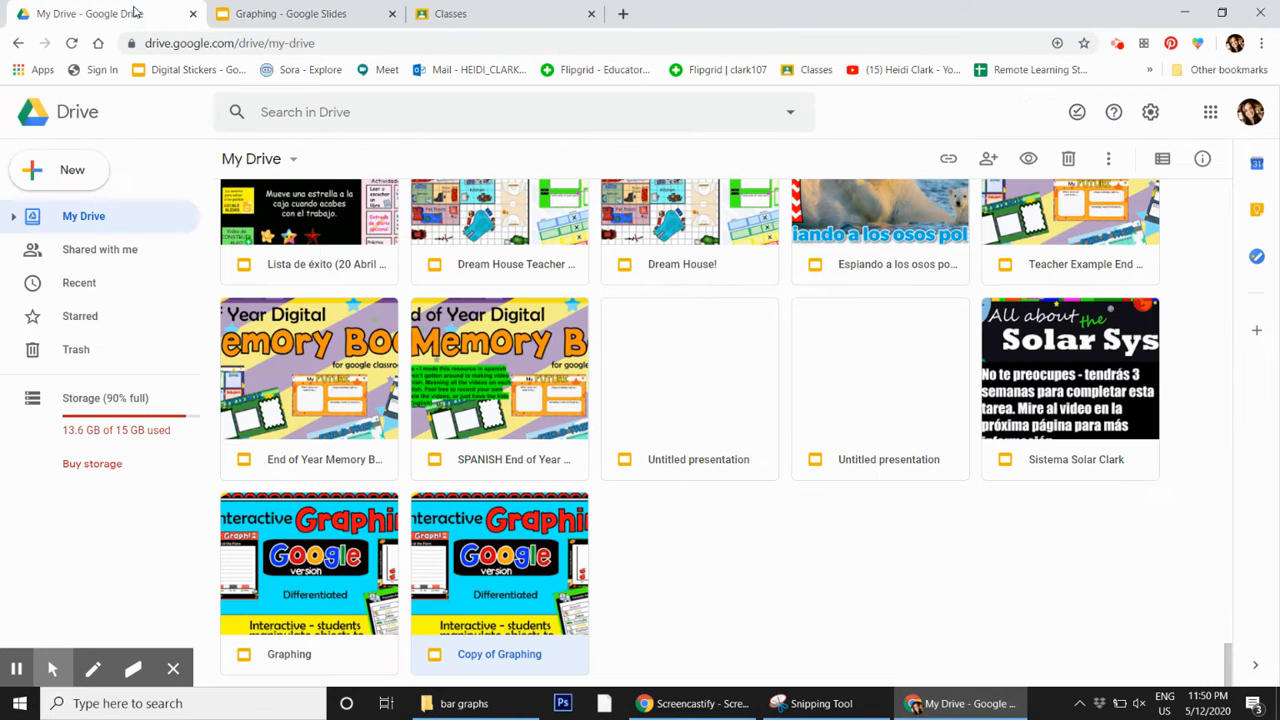
scroll(up, 3)
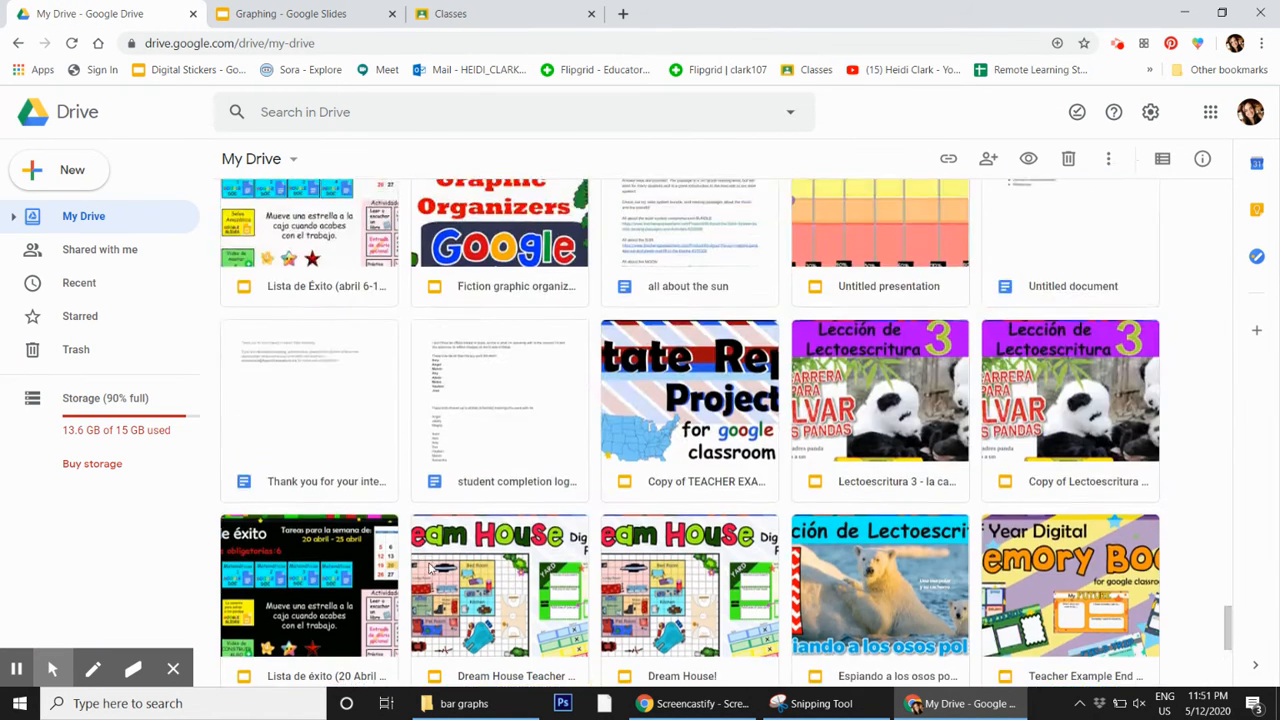
scroll(down, 3)
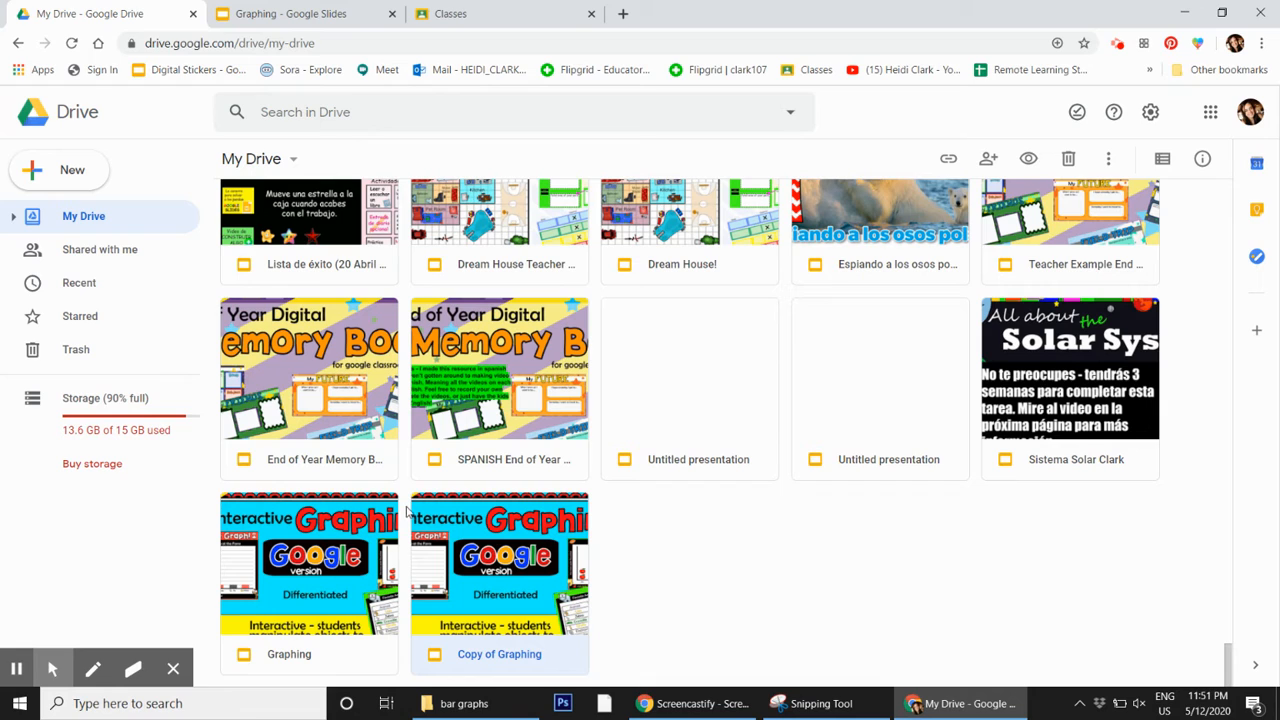
mouse_move(397, 543)
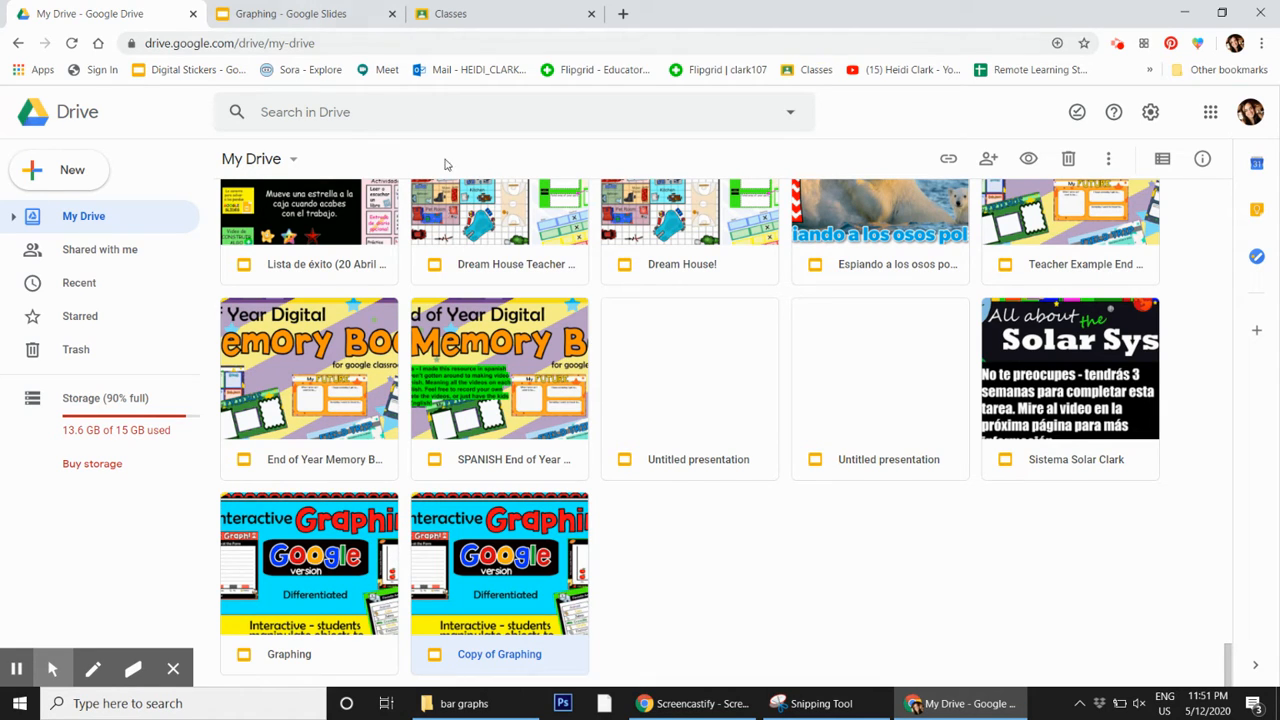
mouse_move(445, 264)
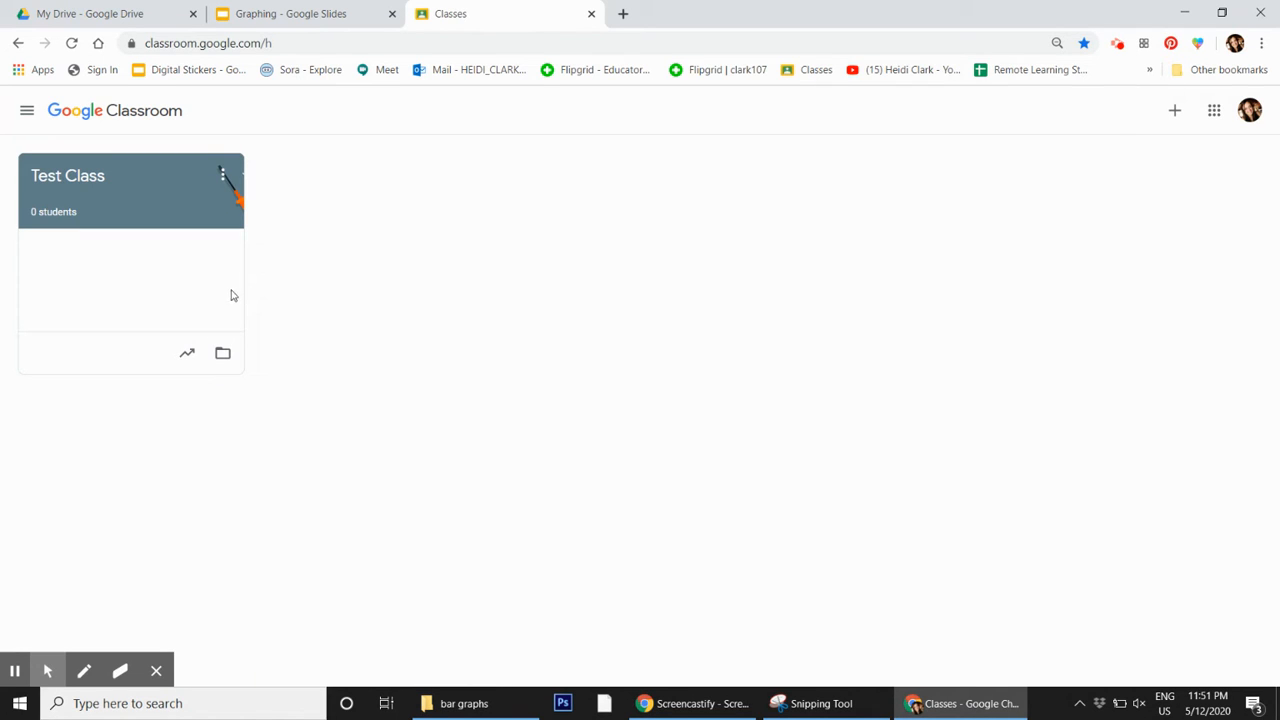
mouse_move(646, 308)
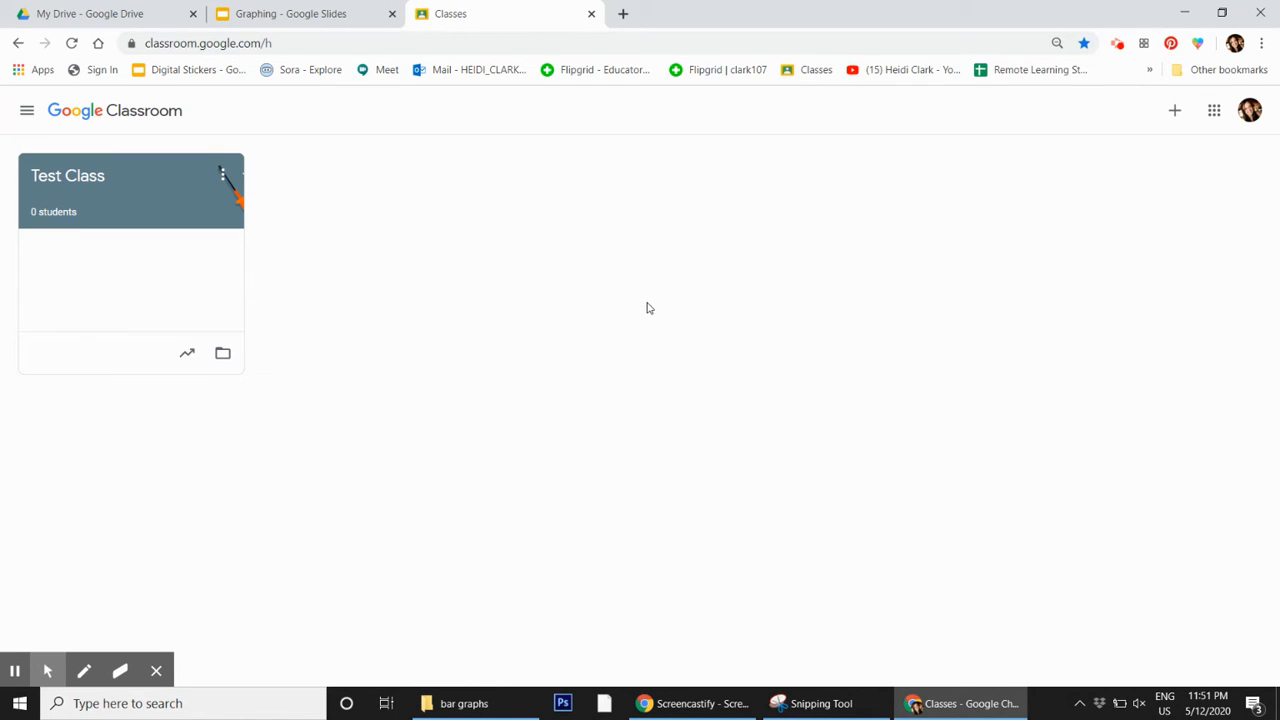
mouse_move(250, 340)
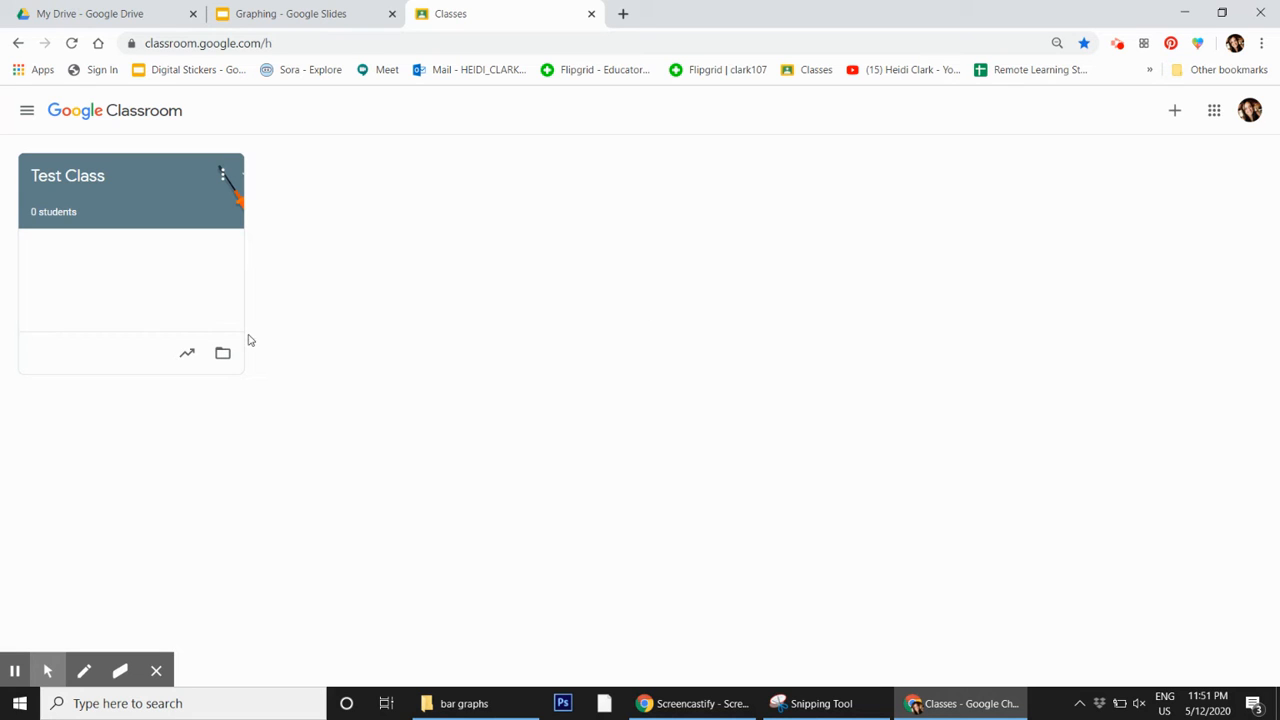
mouse_move(93, 176)
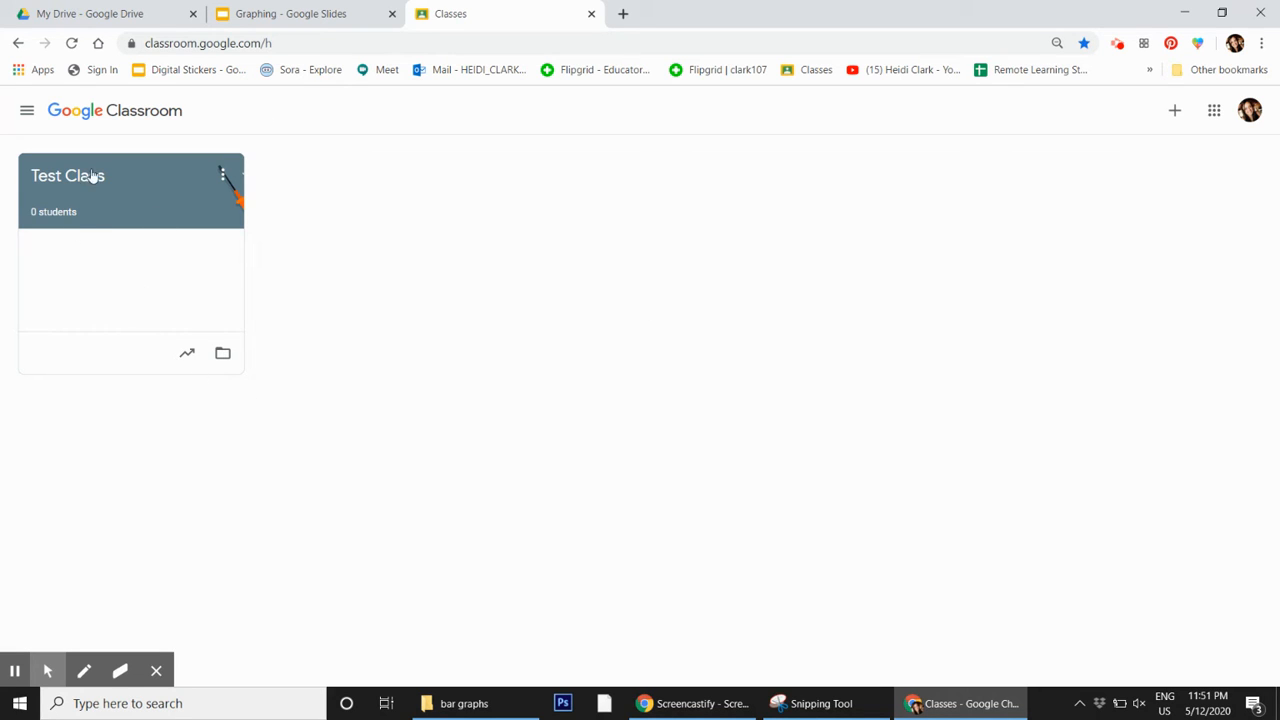
mouse_move(397, 281)
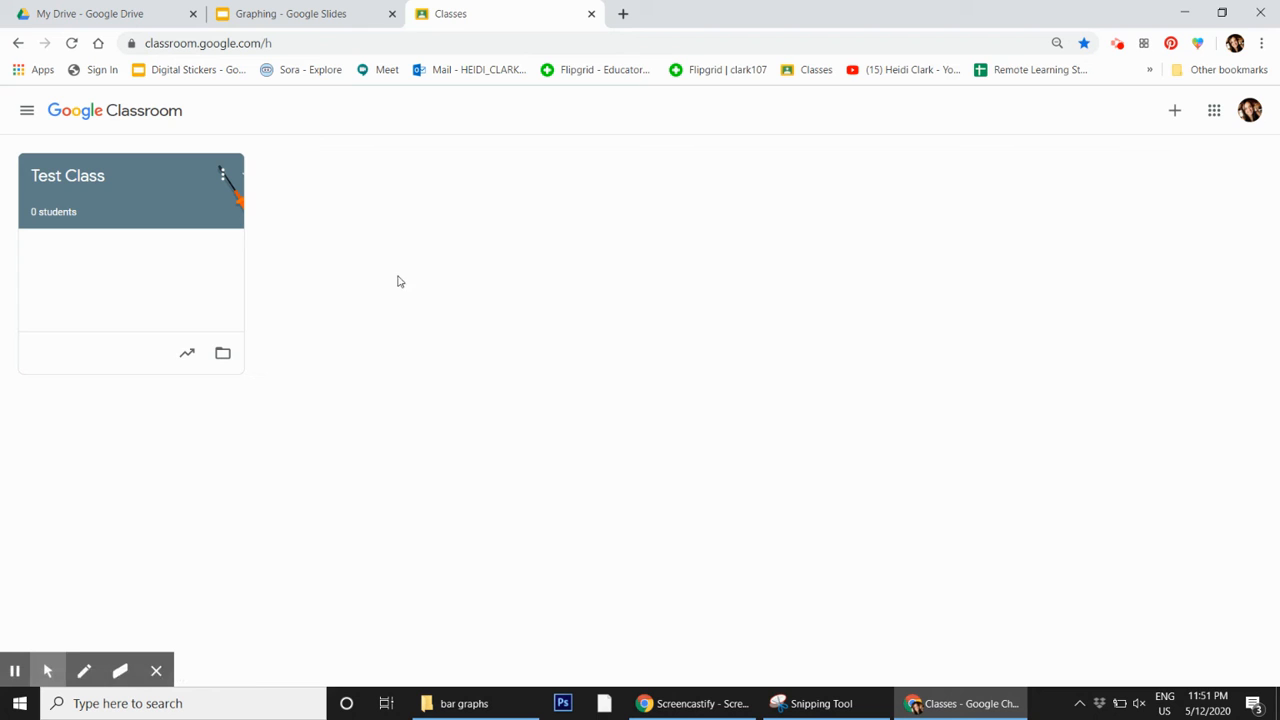
Open Test Class and dismiss the Classwork customization tip popup.
click(130, 175)
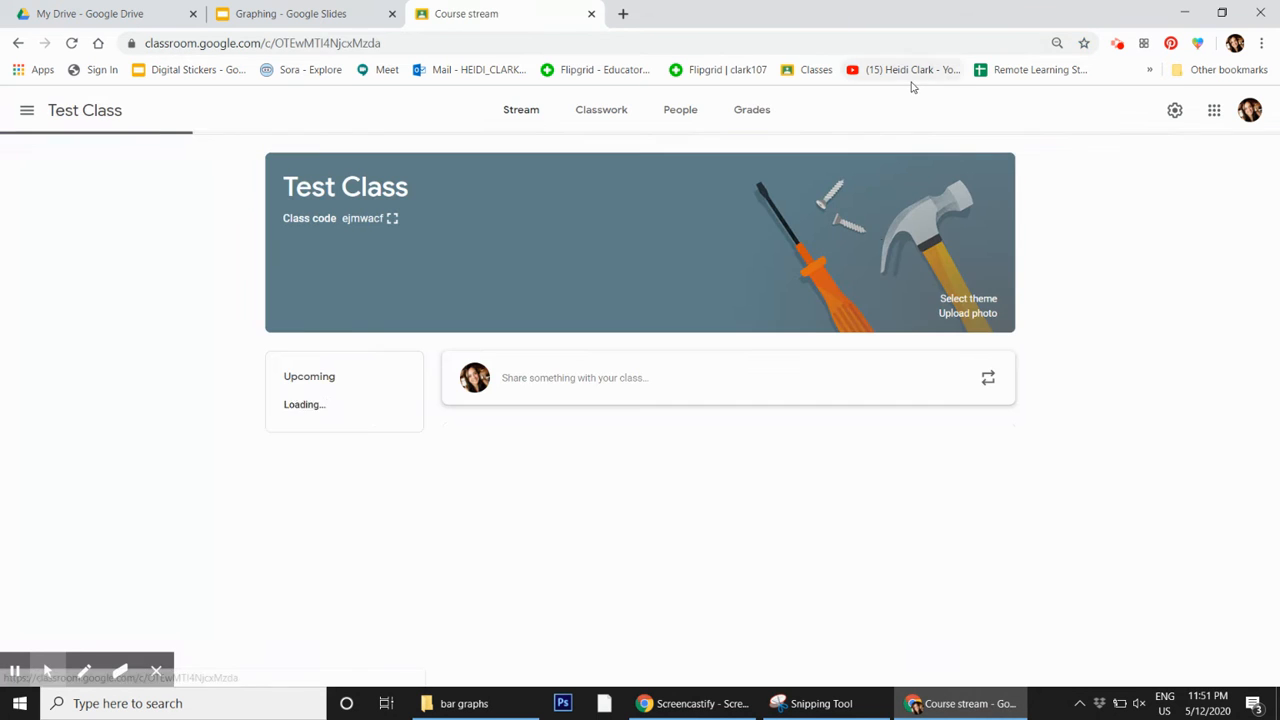
click(1174, 110)
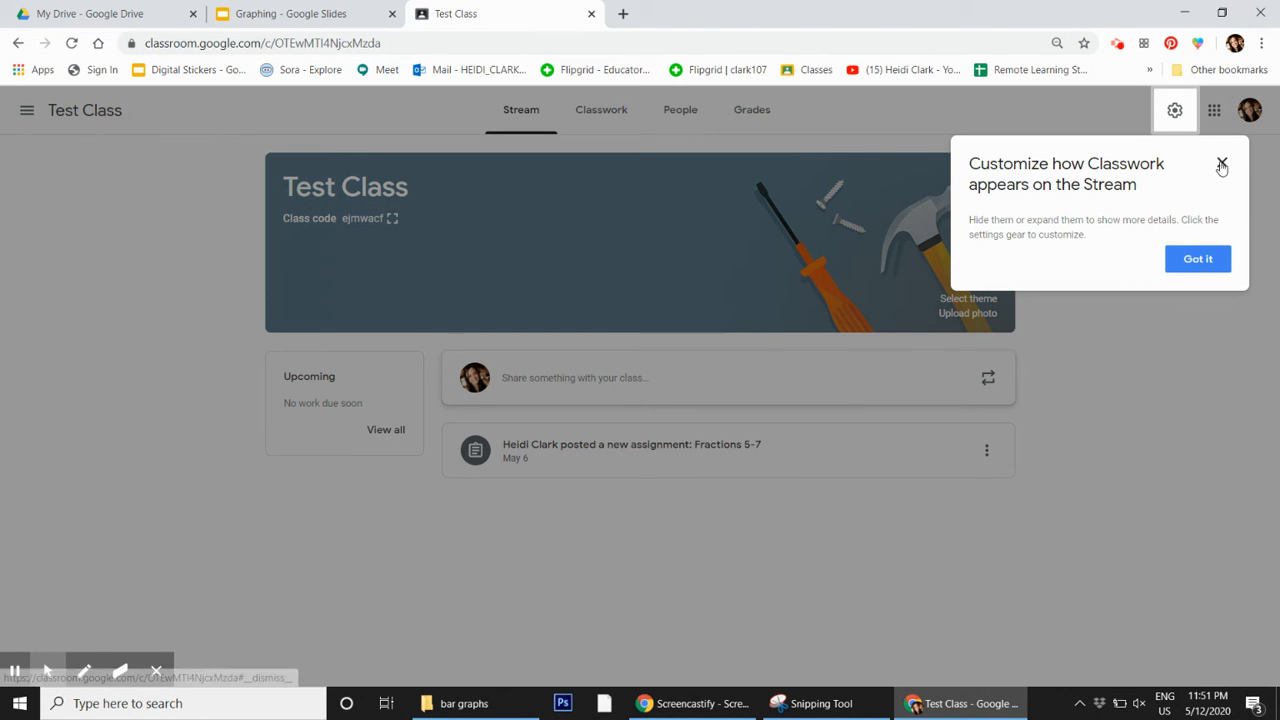
click(1221, 165)
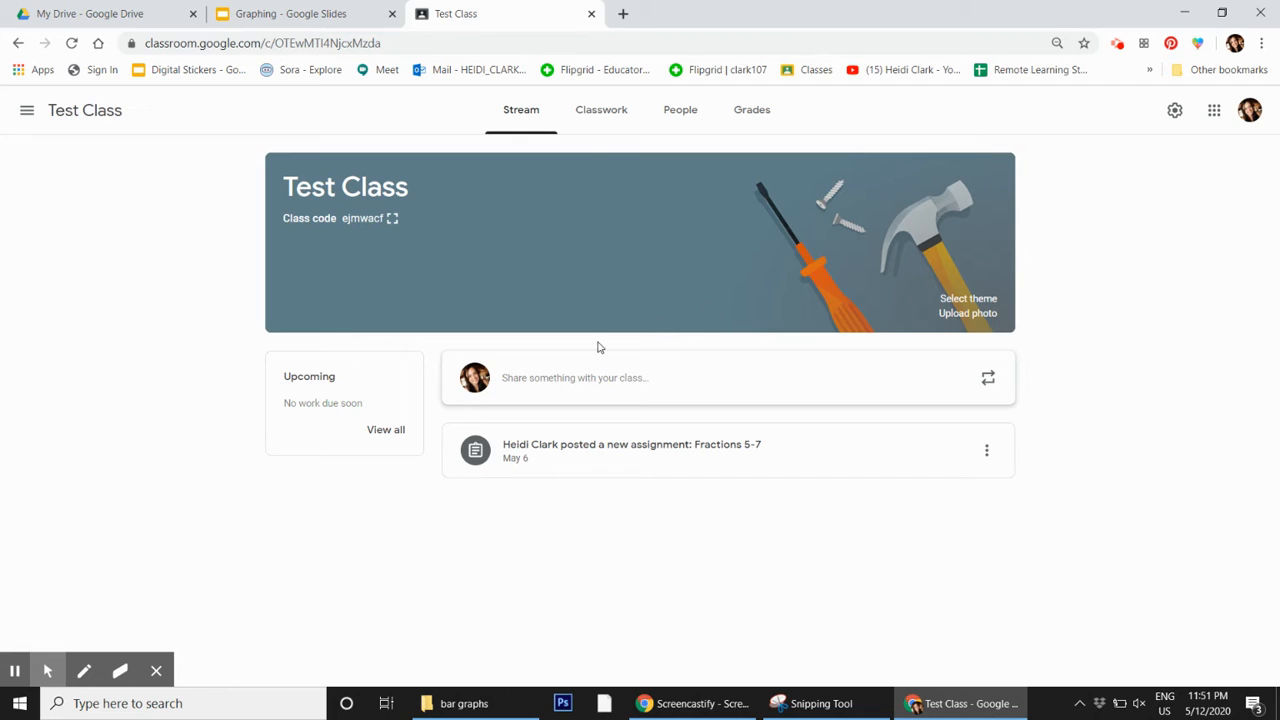
Create a new assignment titled 'graphing' from the Classwork page.
click(601, 109)
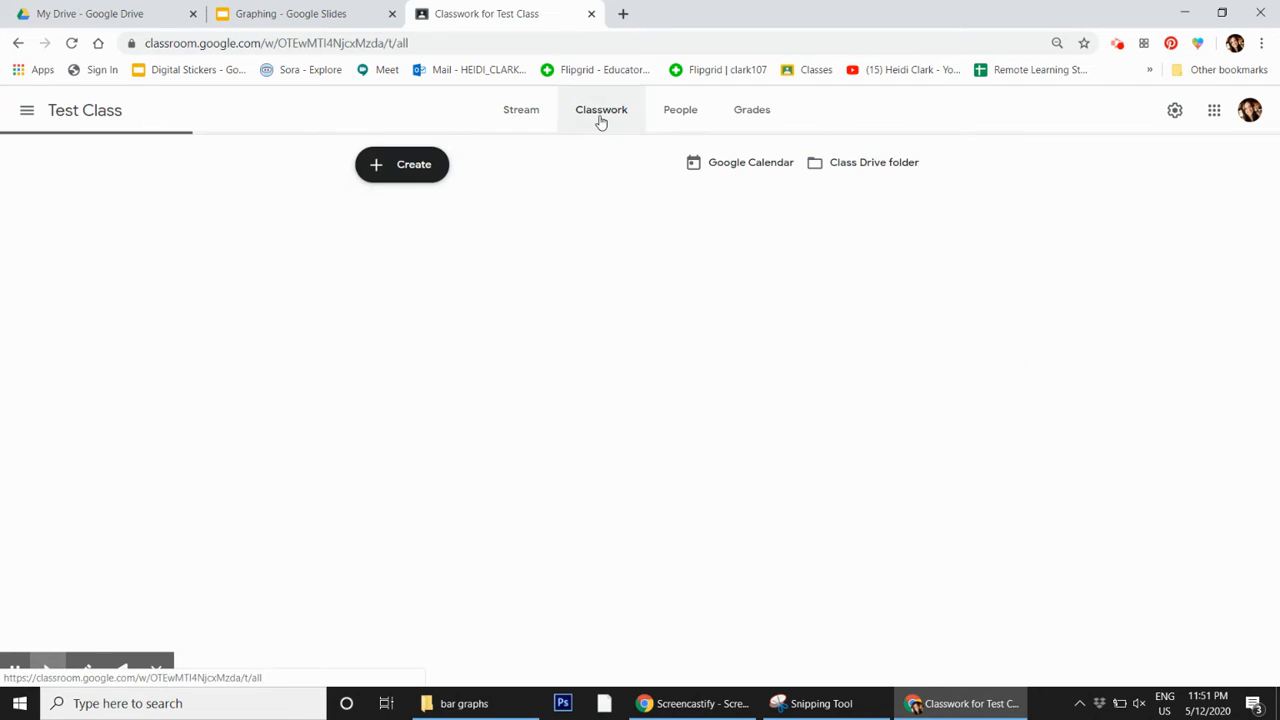
click(401, 164)
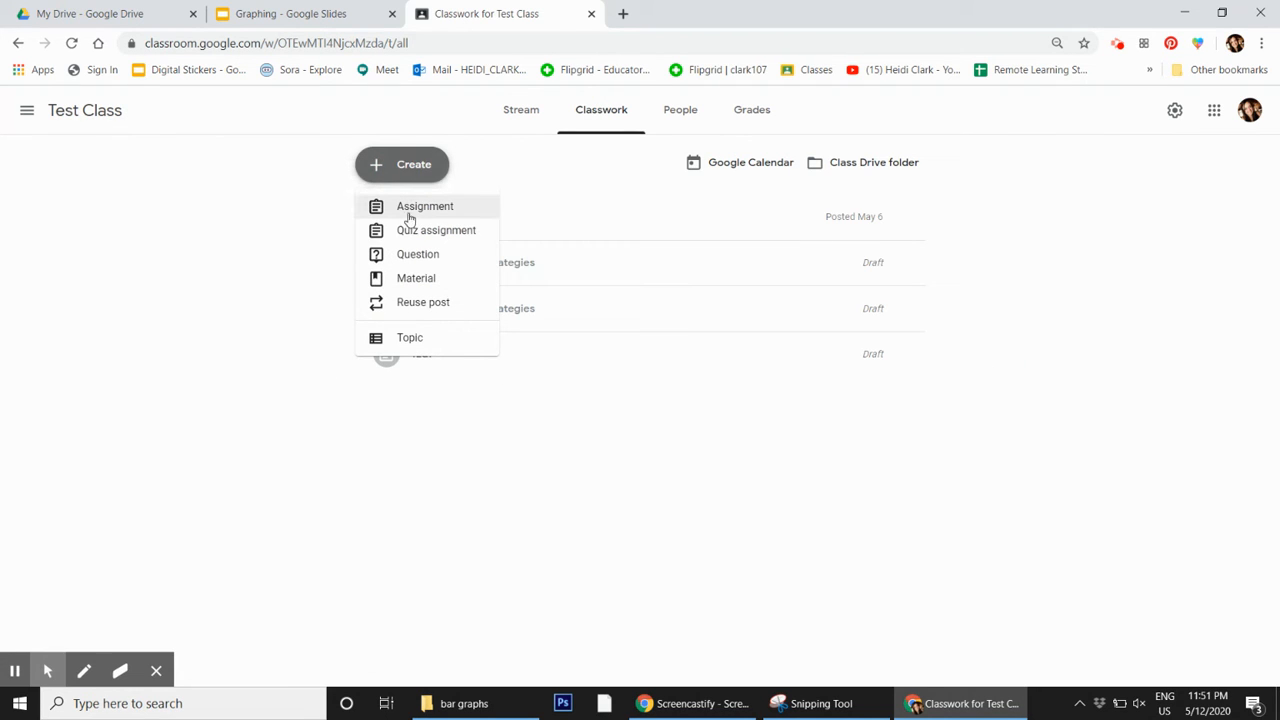
click(424, 206)
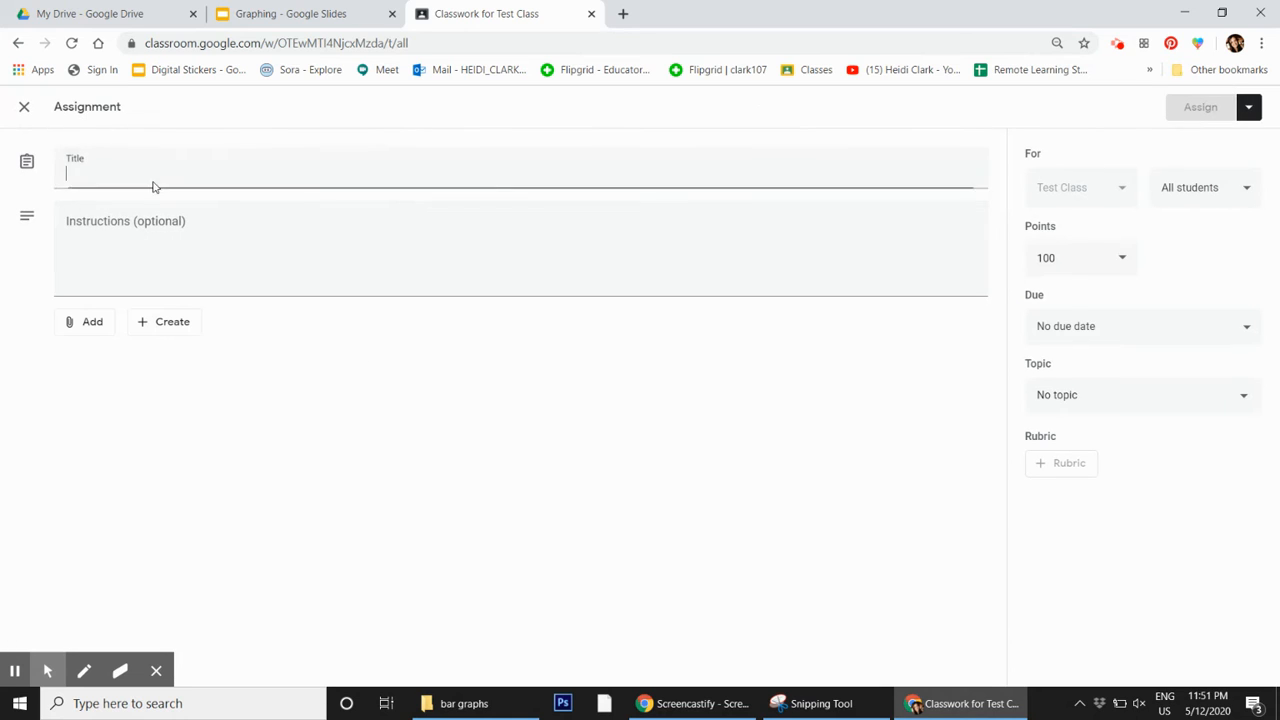
text(gaph)
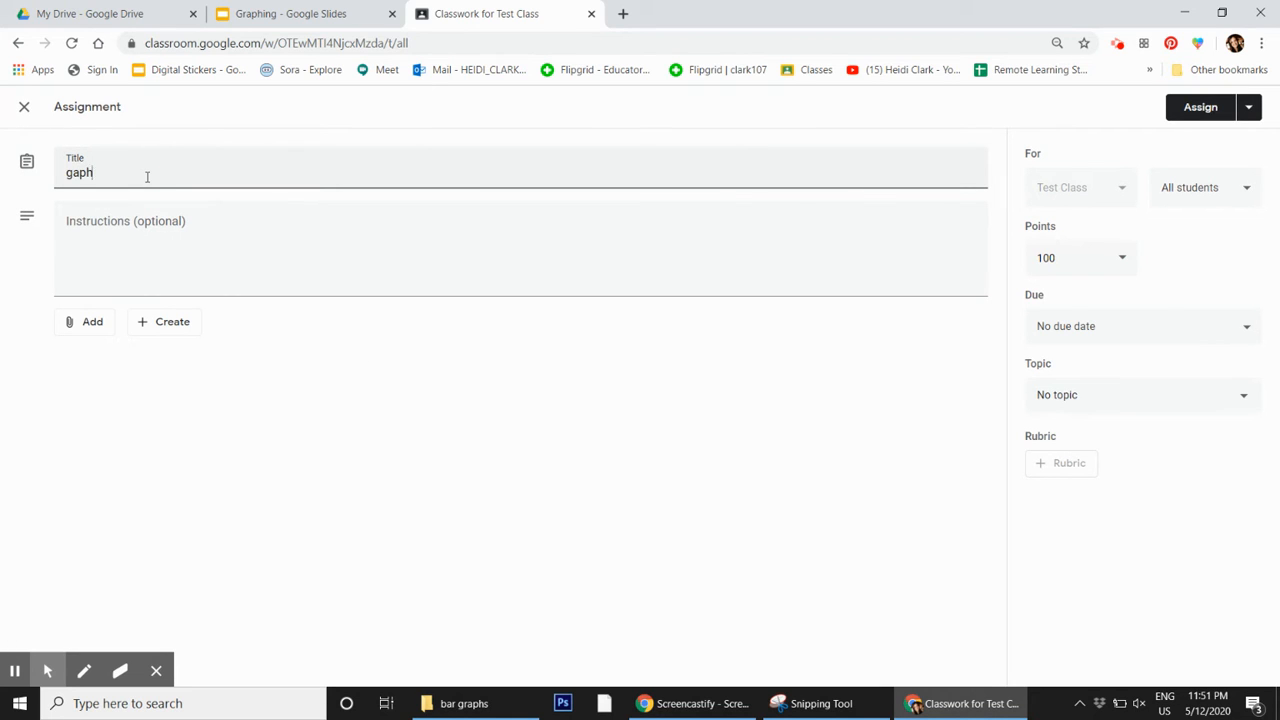
text(raphing)
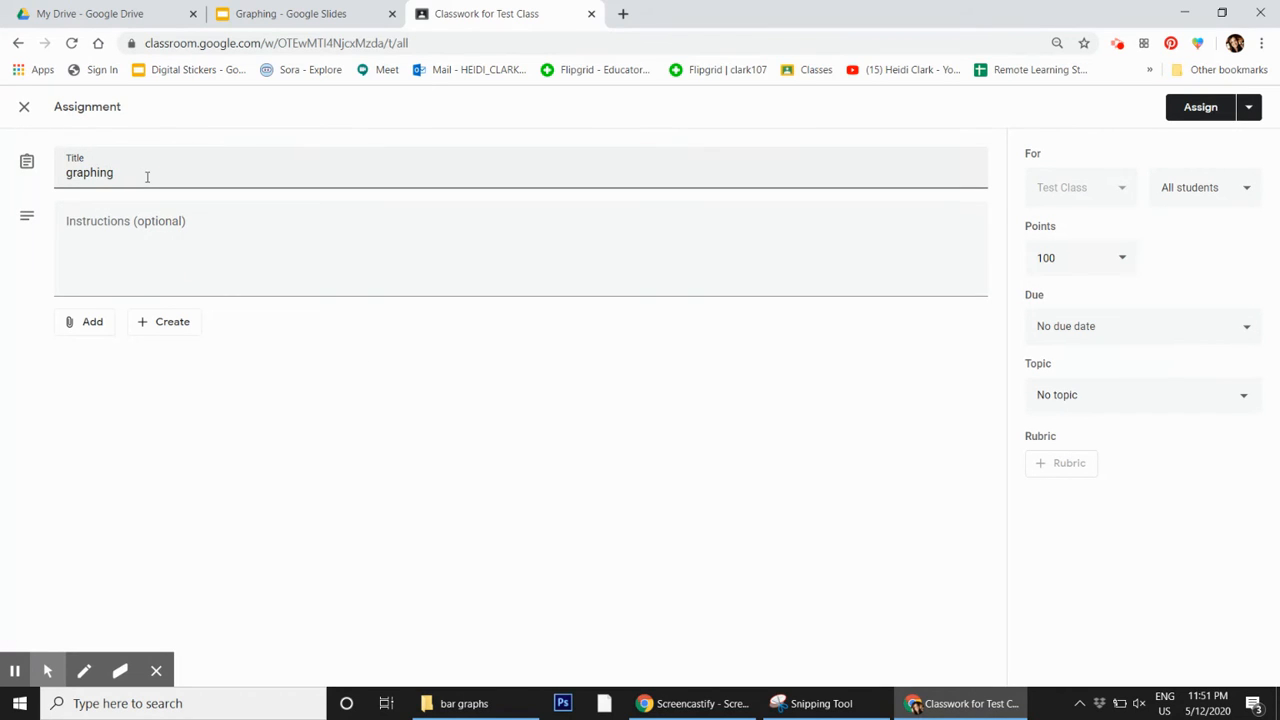
Enter the instructions 'complete the slides!' for the assignment.
text(ccom)
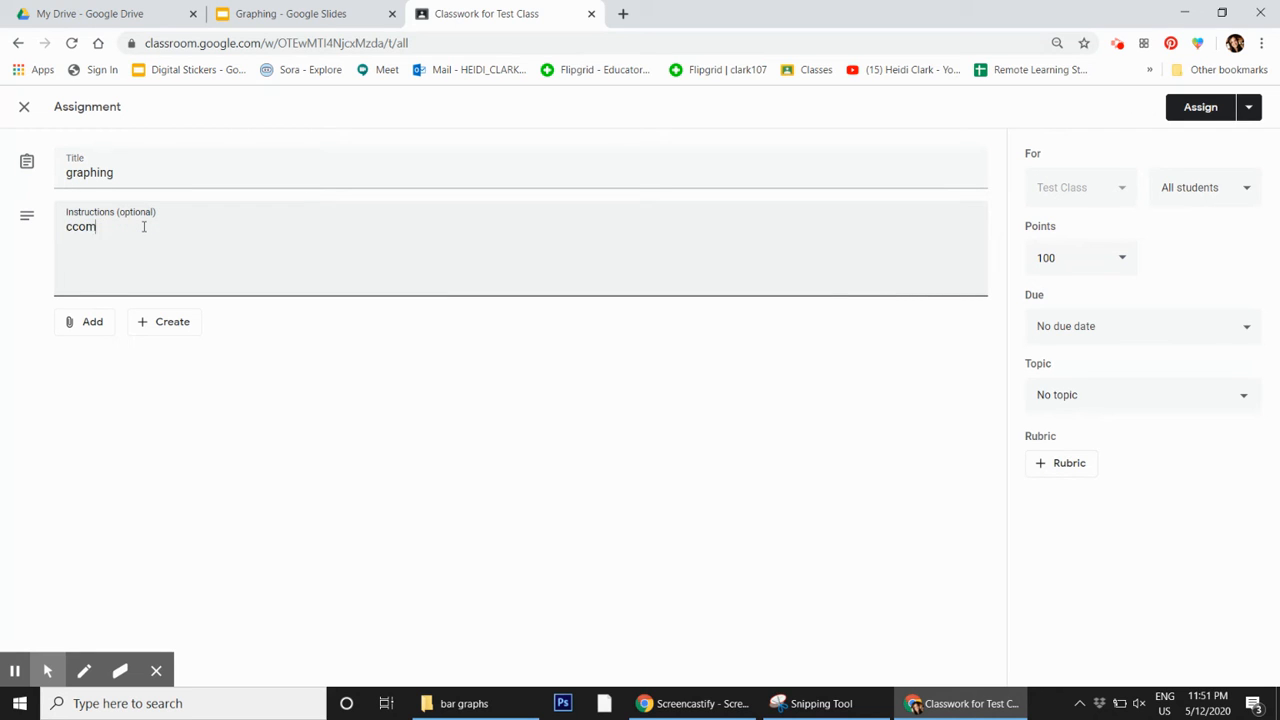
text(complete t)
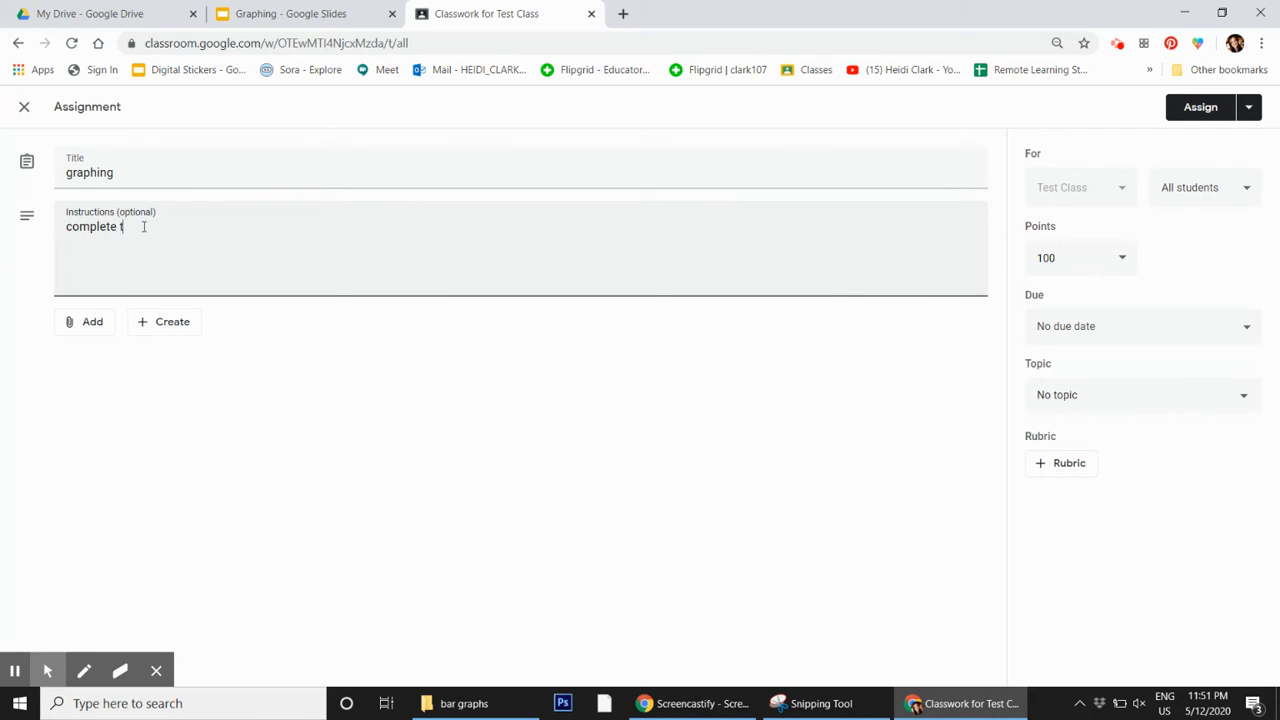
text(he slides)
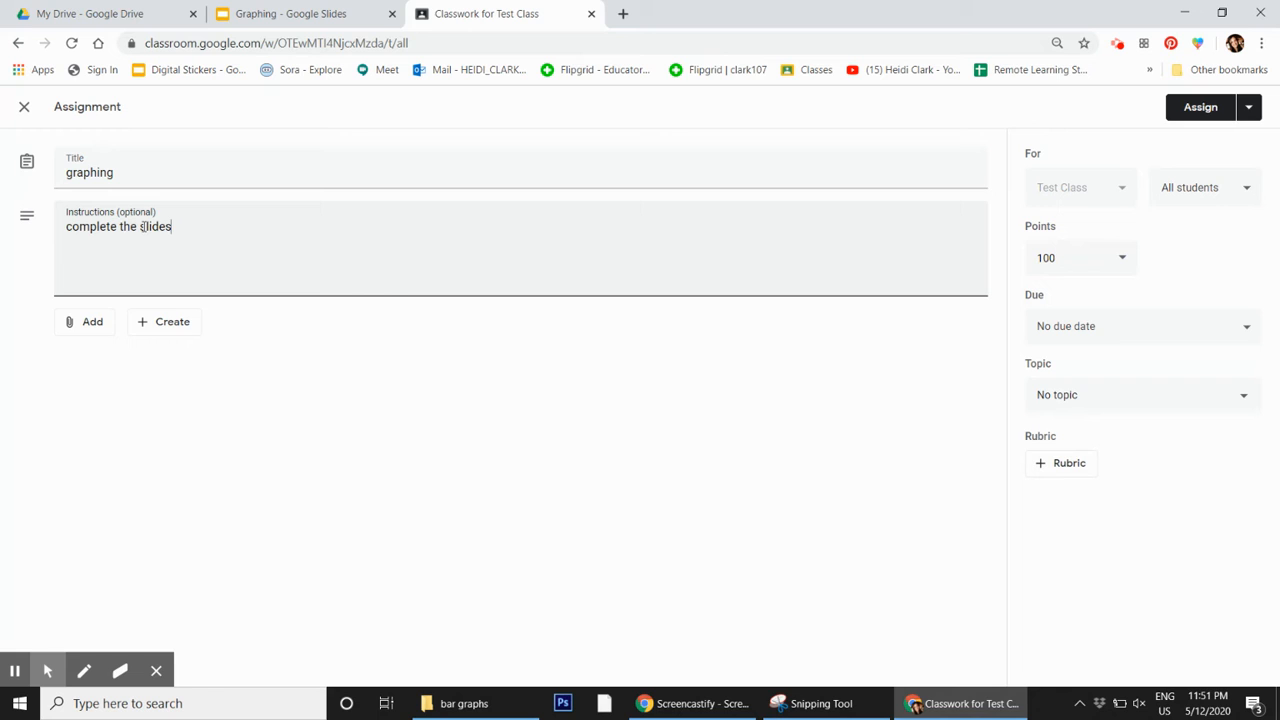
text(!)
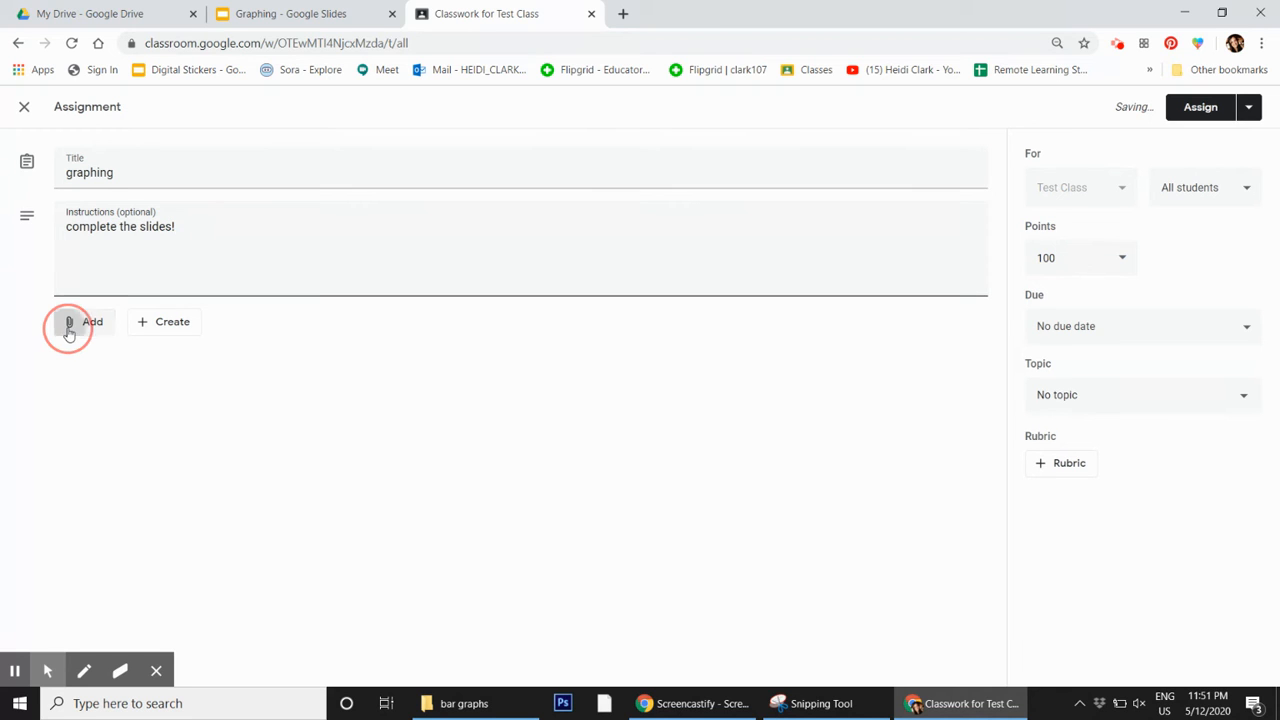
Attach the Graphing deck from Google Drive, set to make a copy for each student.
click(84, 321)
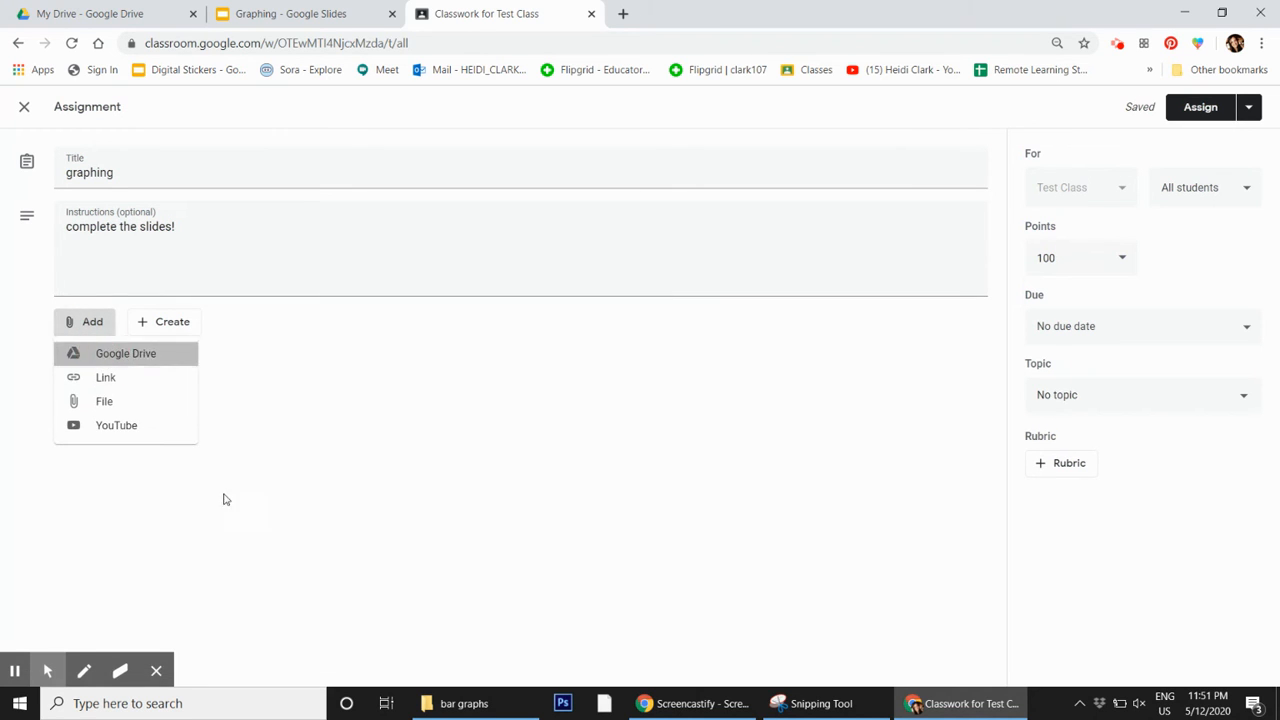
click(125, 353)
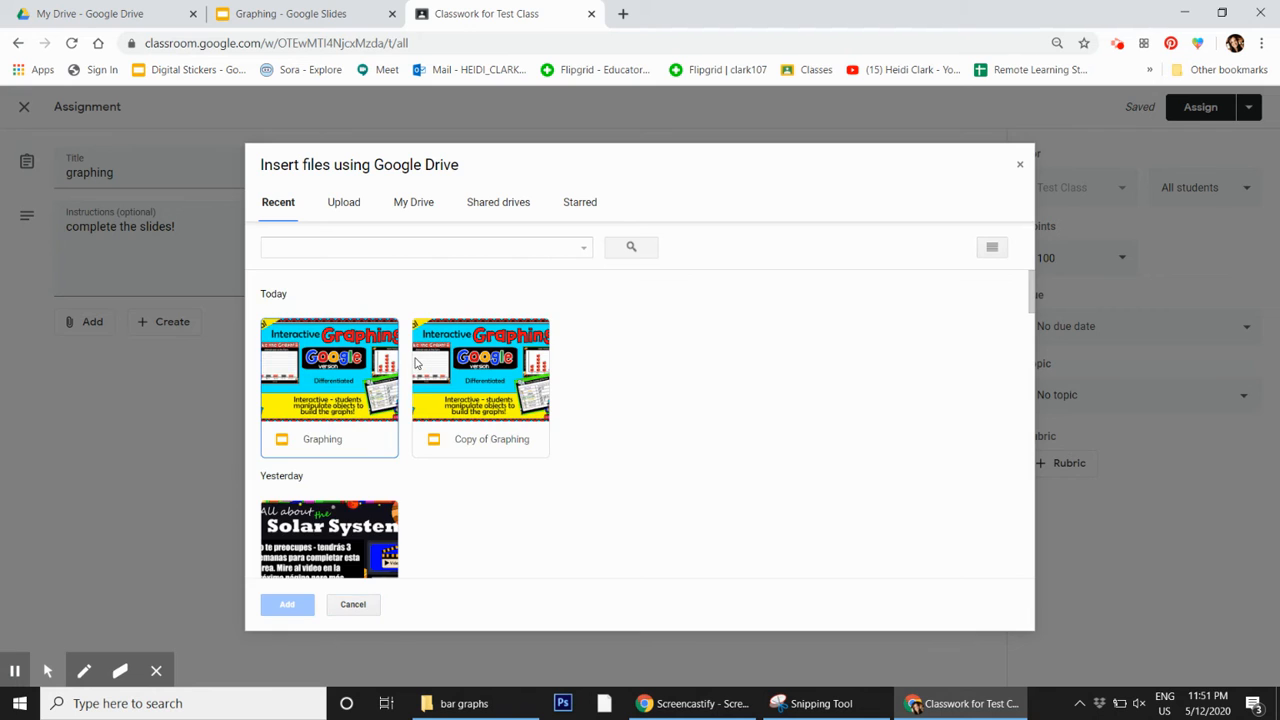
click(329, 387)
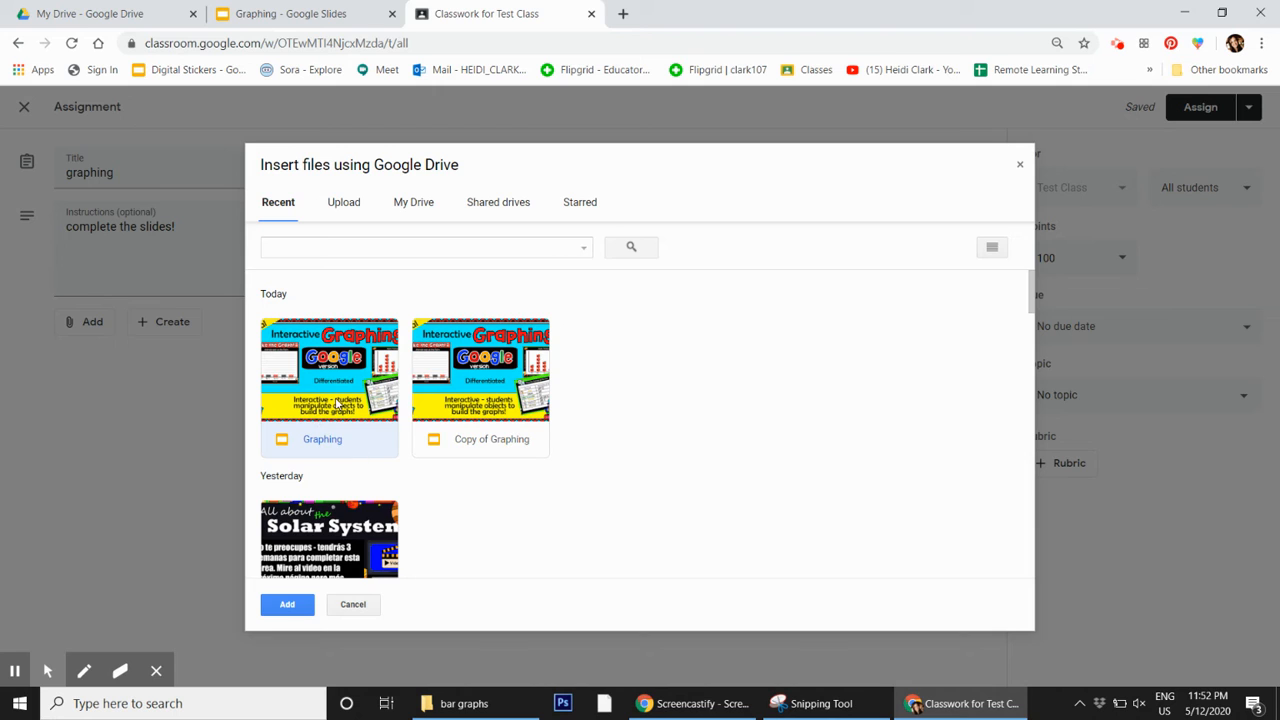
click(287, 604)
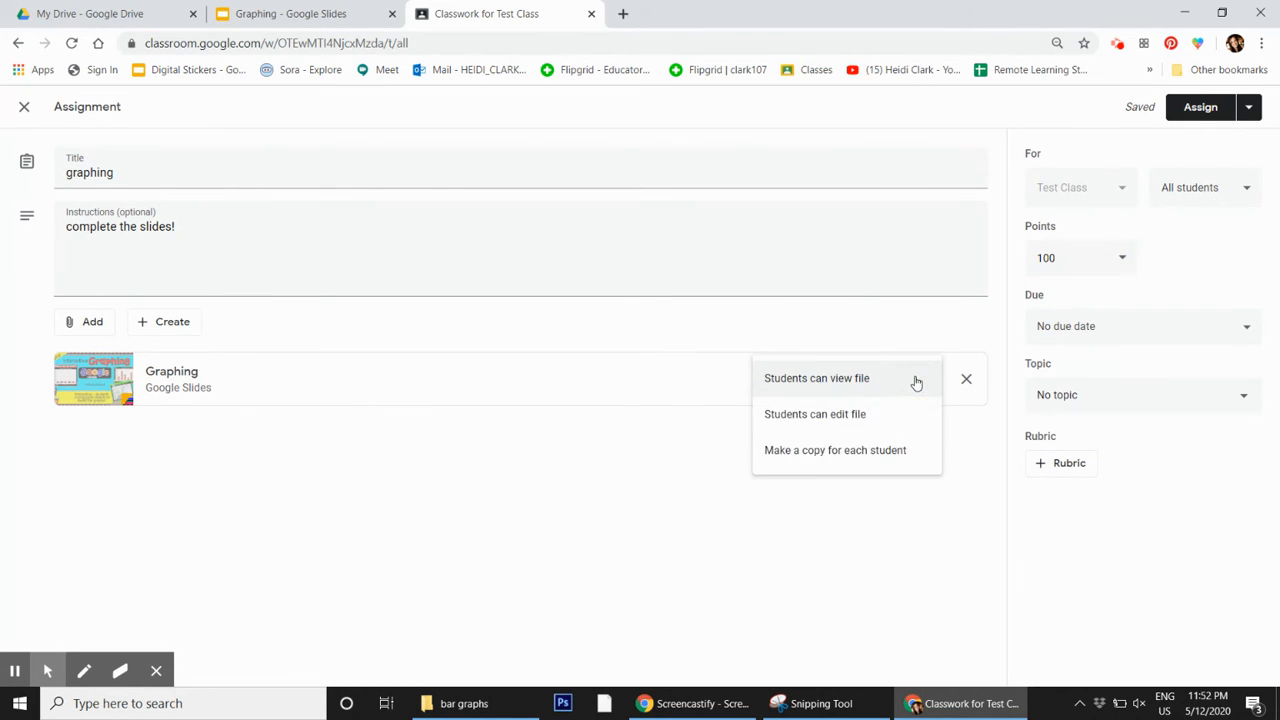
click(835, 449)
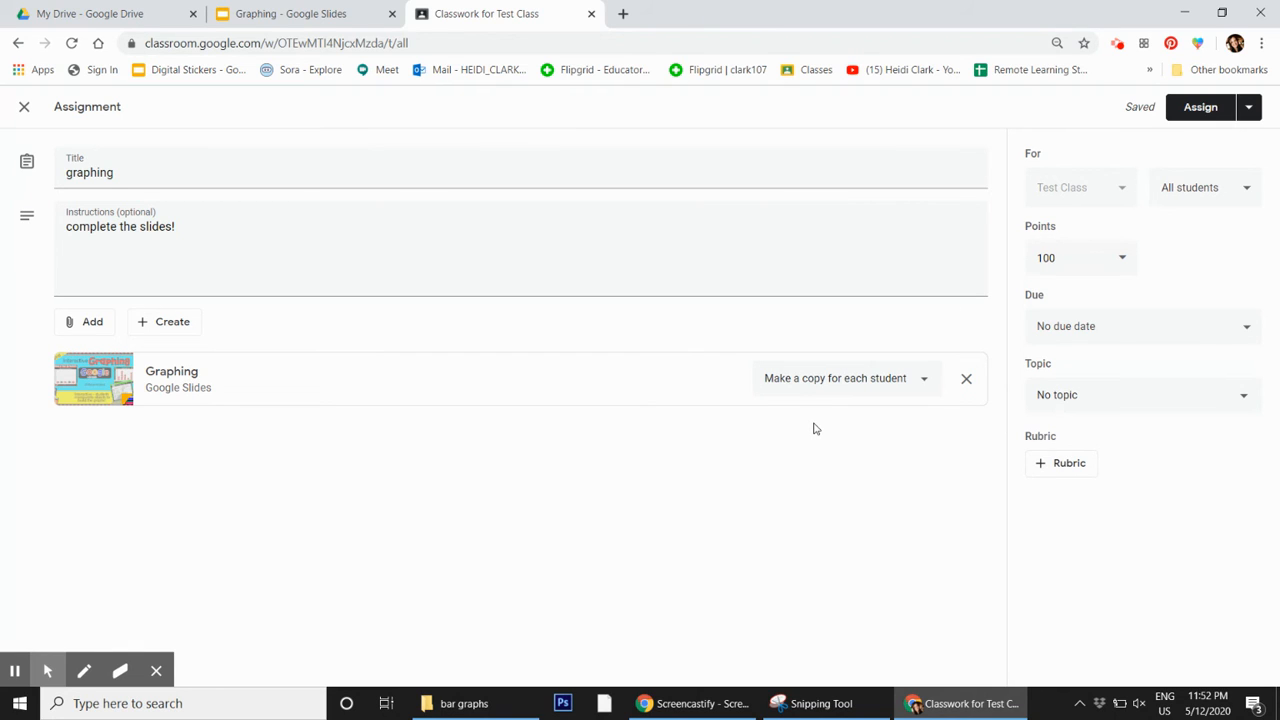
mouse_move(798, 438)
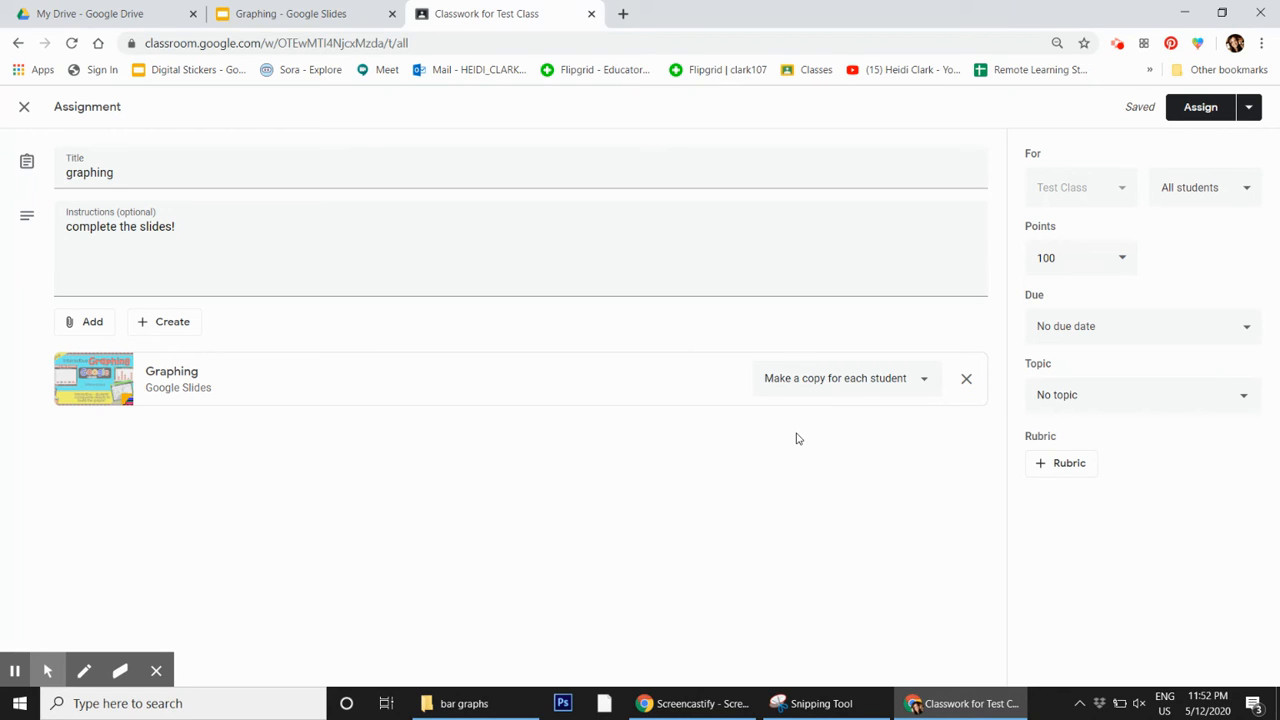
mouse_move(1226, 281)
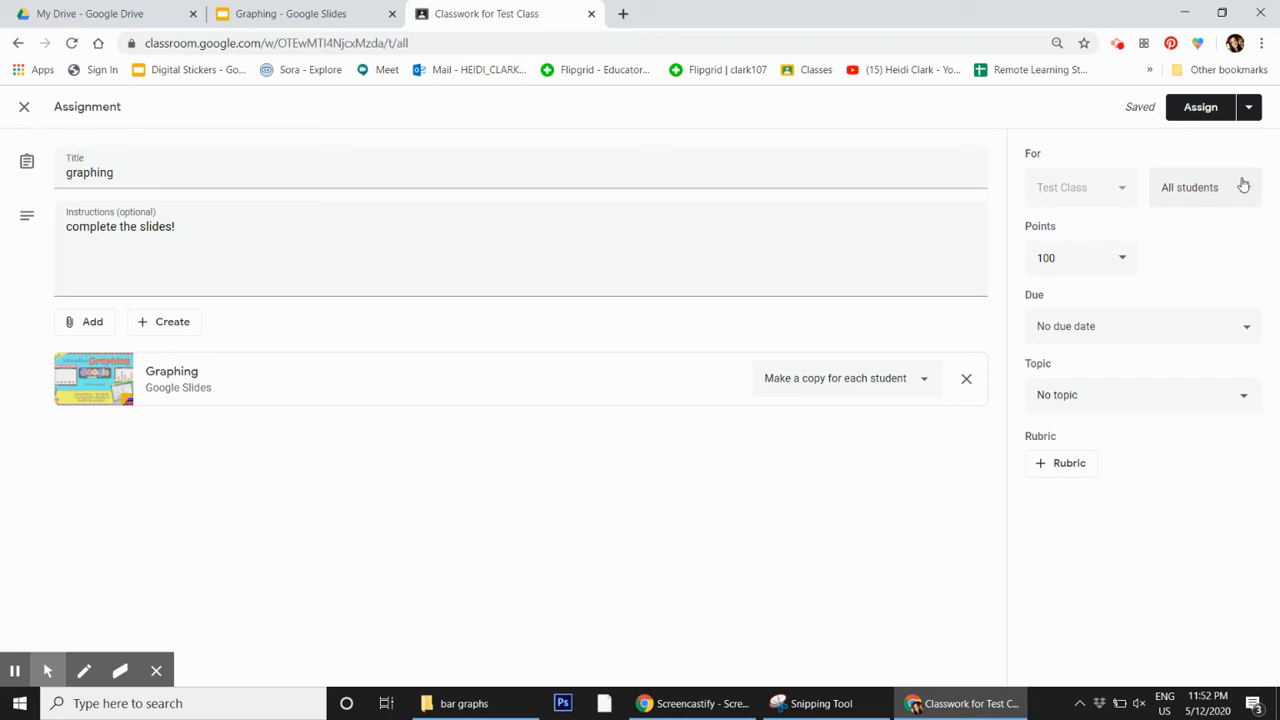
mouse_move(1244, 190)
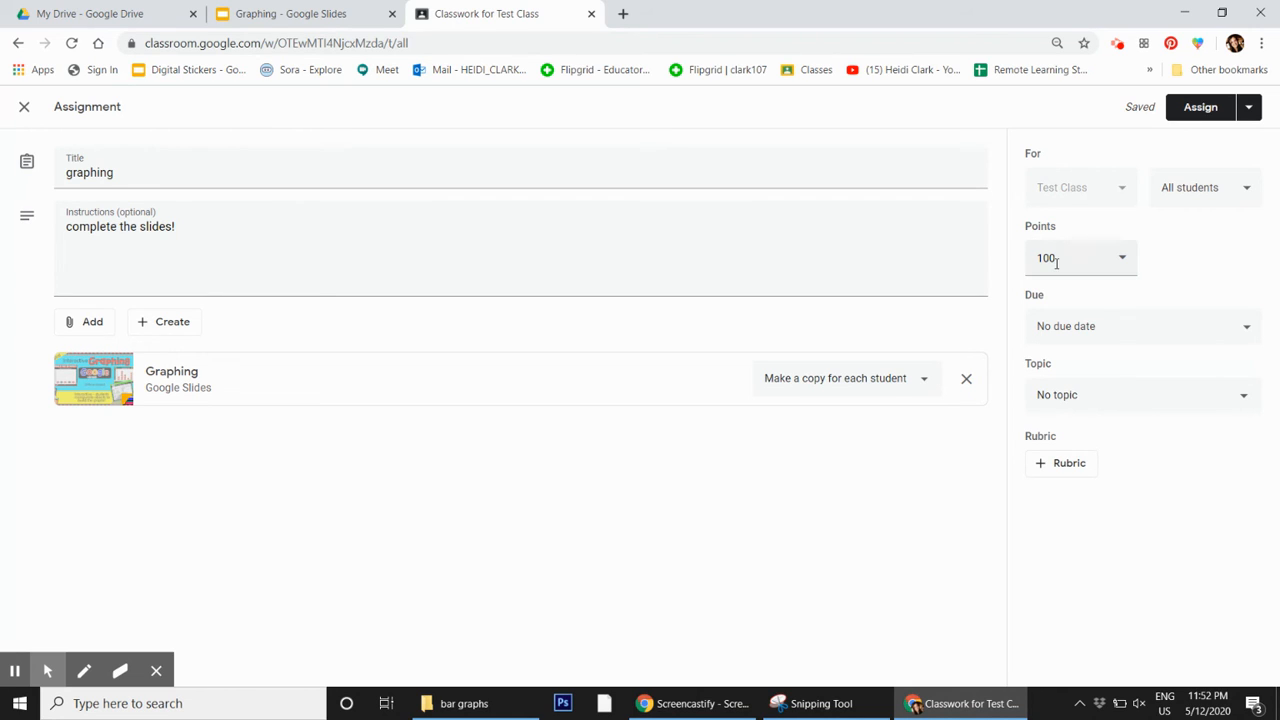
Set the due date to Tomorrow, keeping 100 points and no topic.
click(1120, 258)
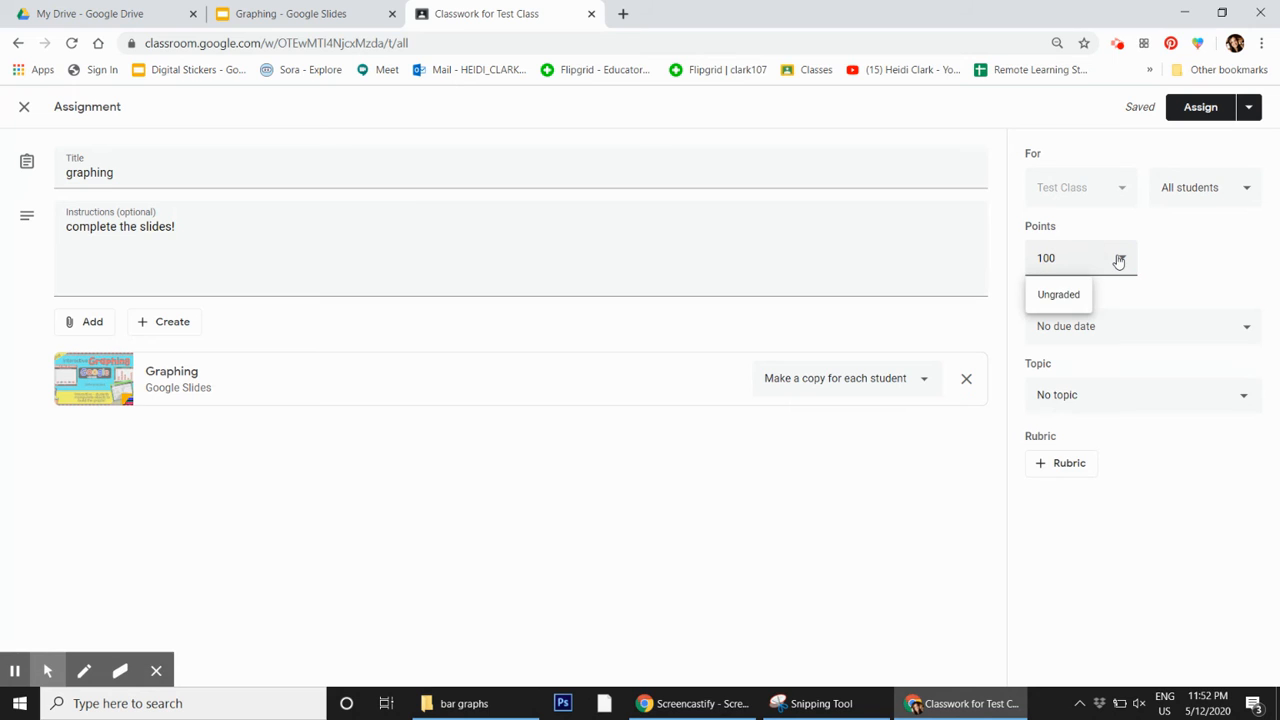
click(1245, 326)
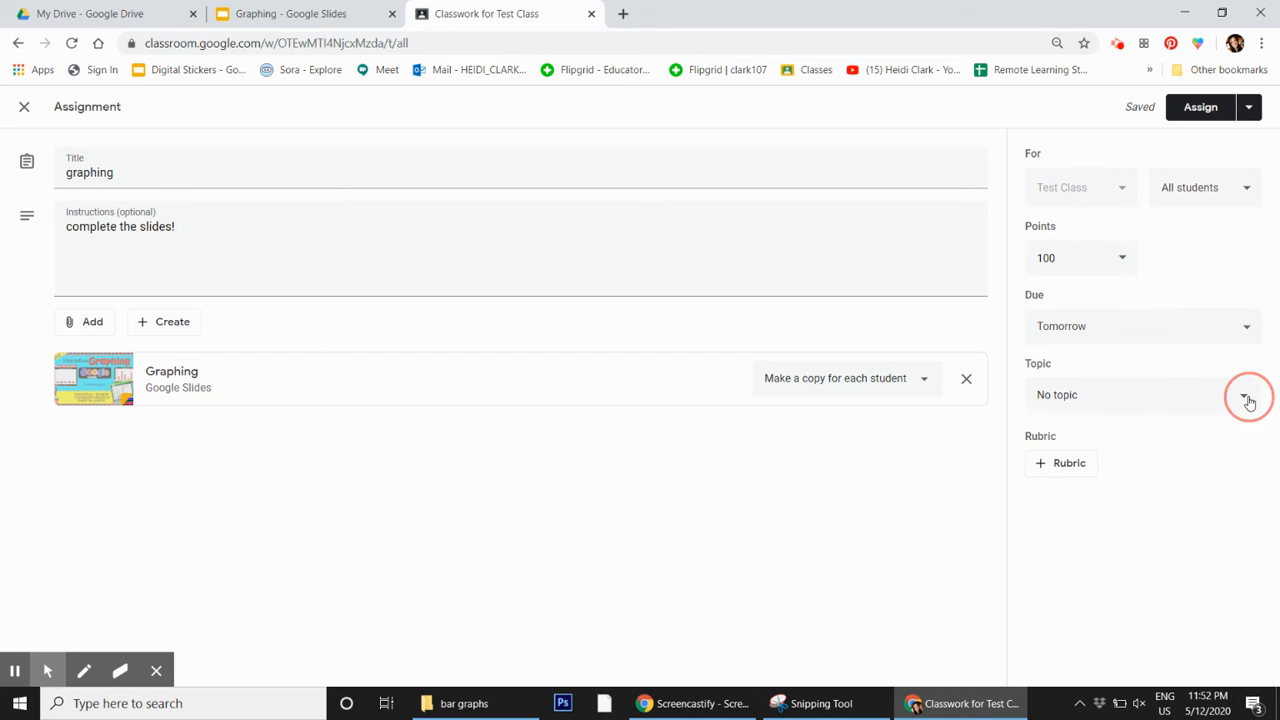
click(1248, 394)
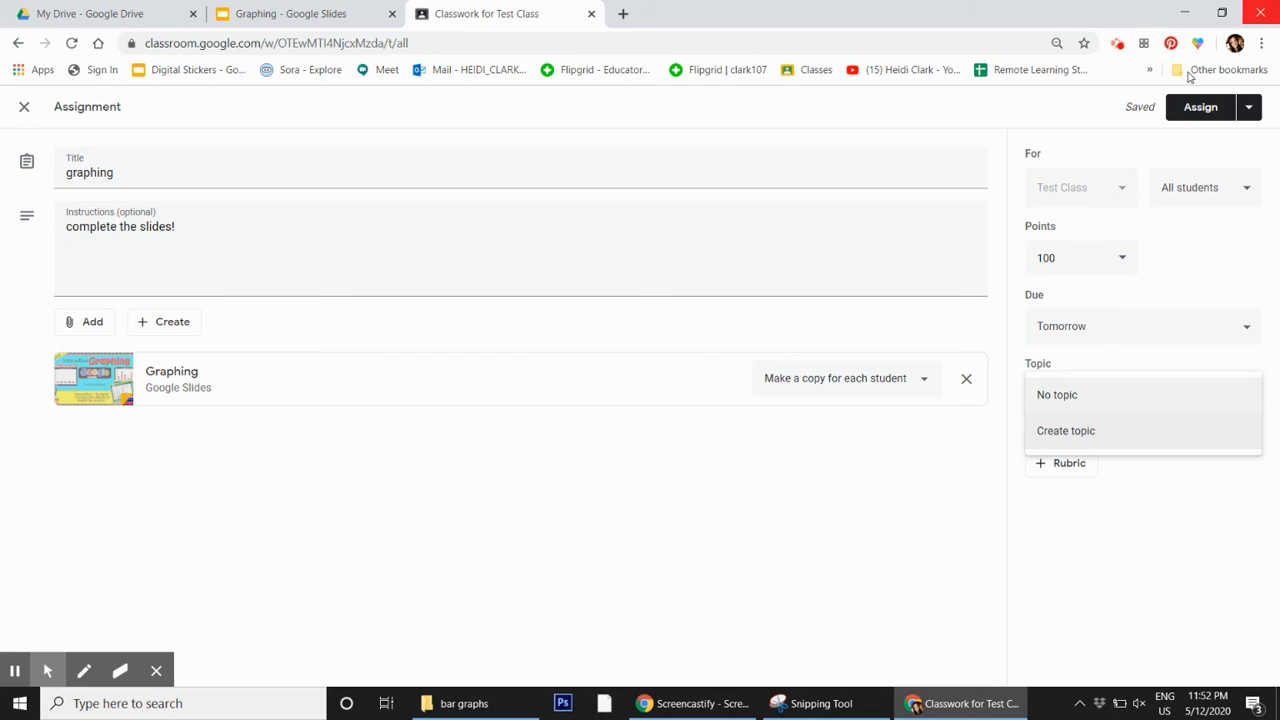
mouse_move(854, 411)
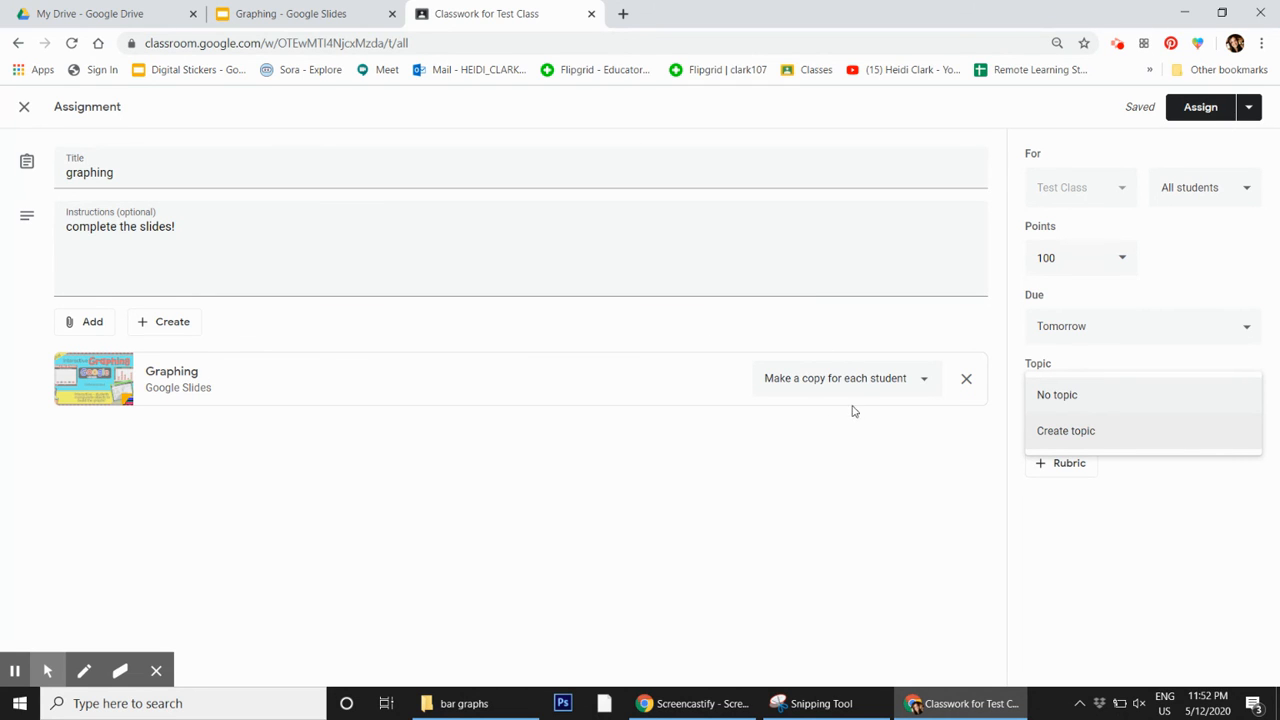
click(1057, 394)
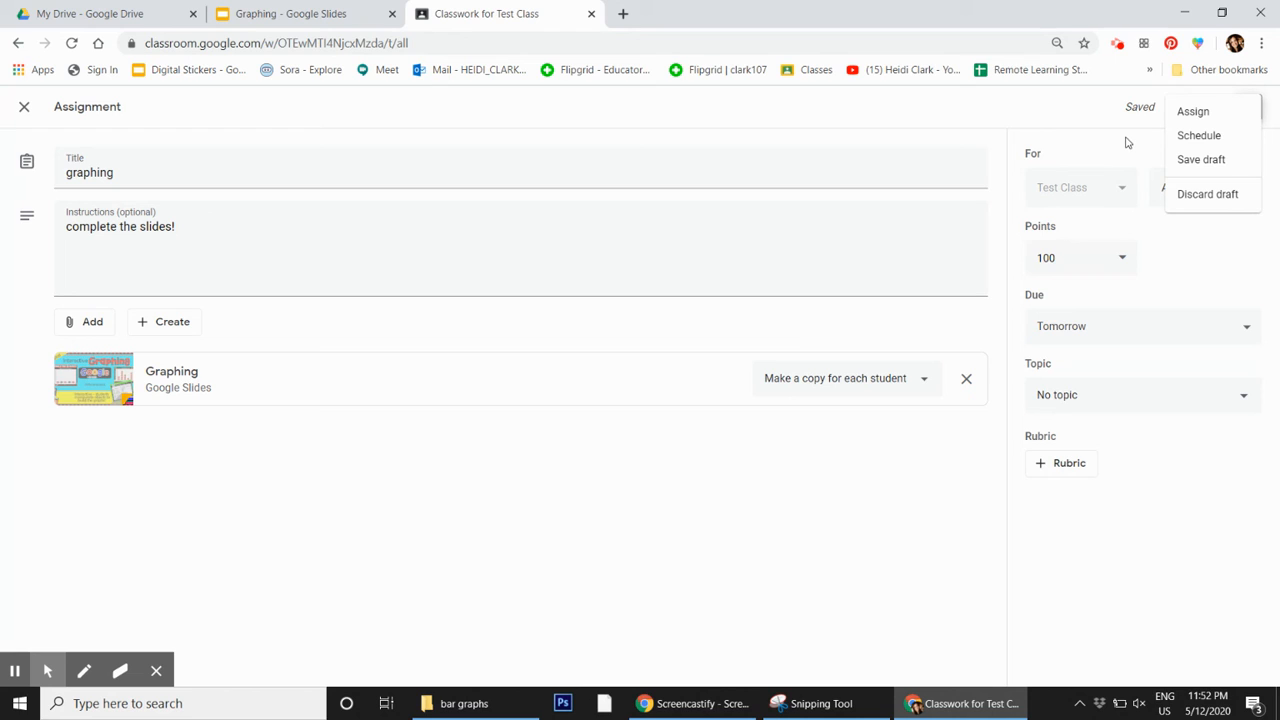
mouse_move(1199, 135)
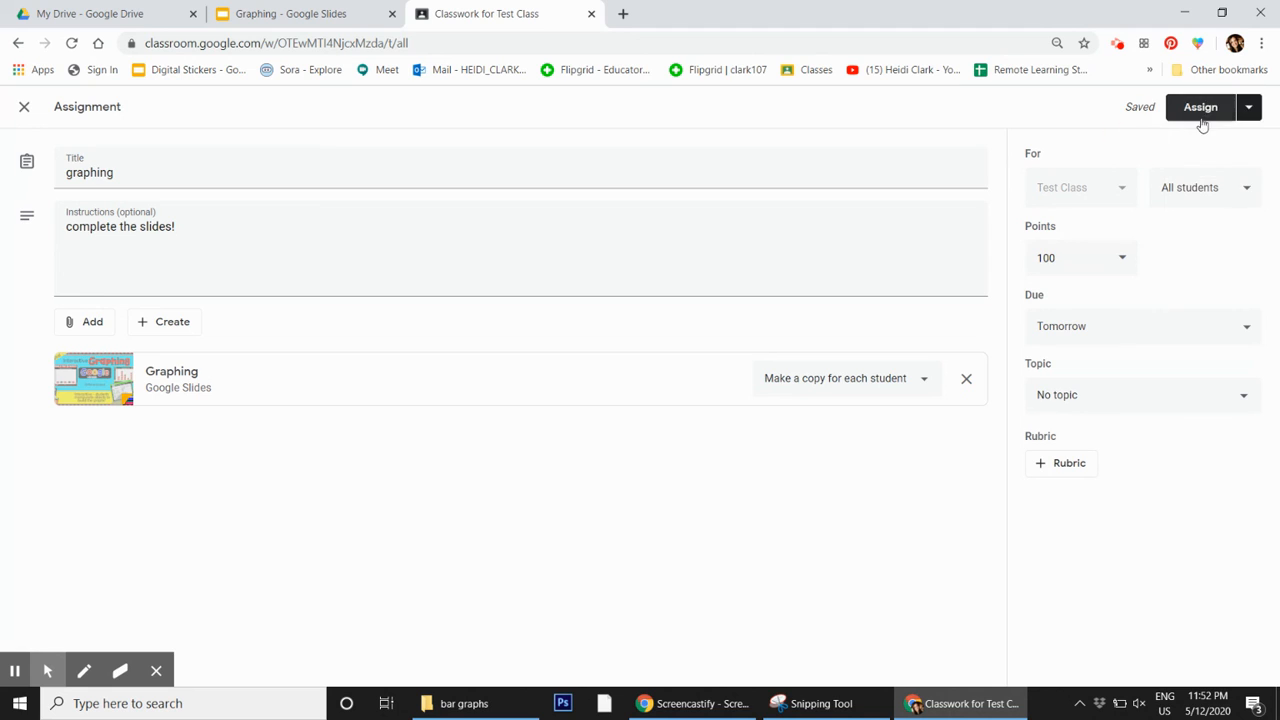
Assign 'graphing' to Test Class and switch back to the Graphing slide deck.
click(1200, 107)
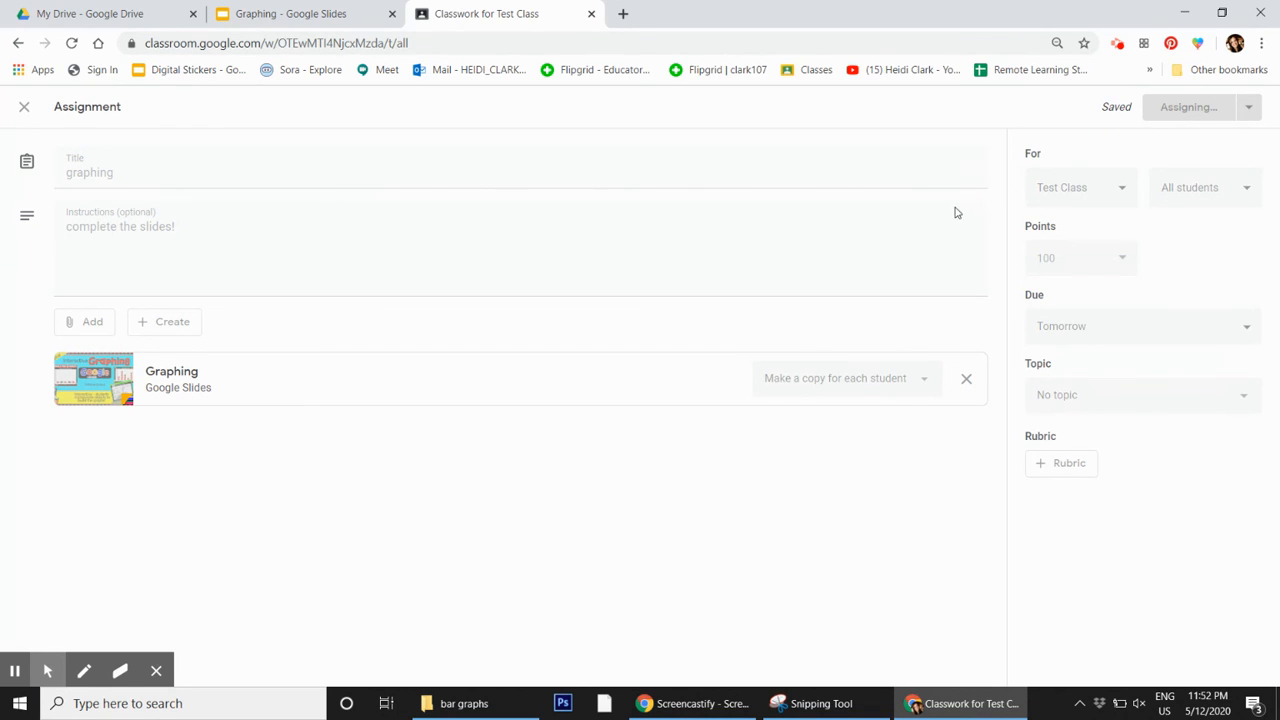
mouse_move(883, 245)
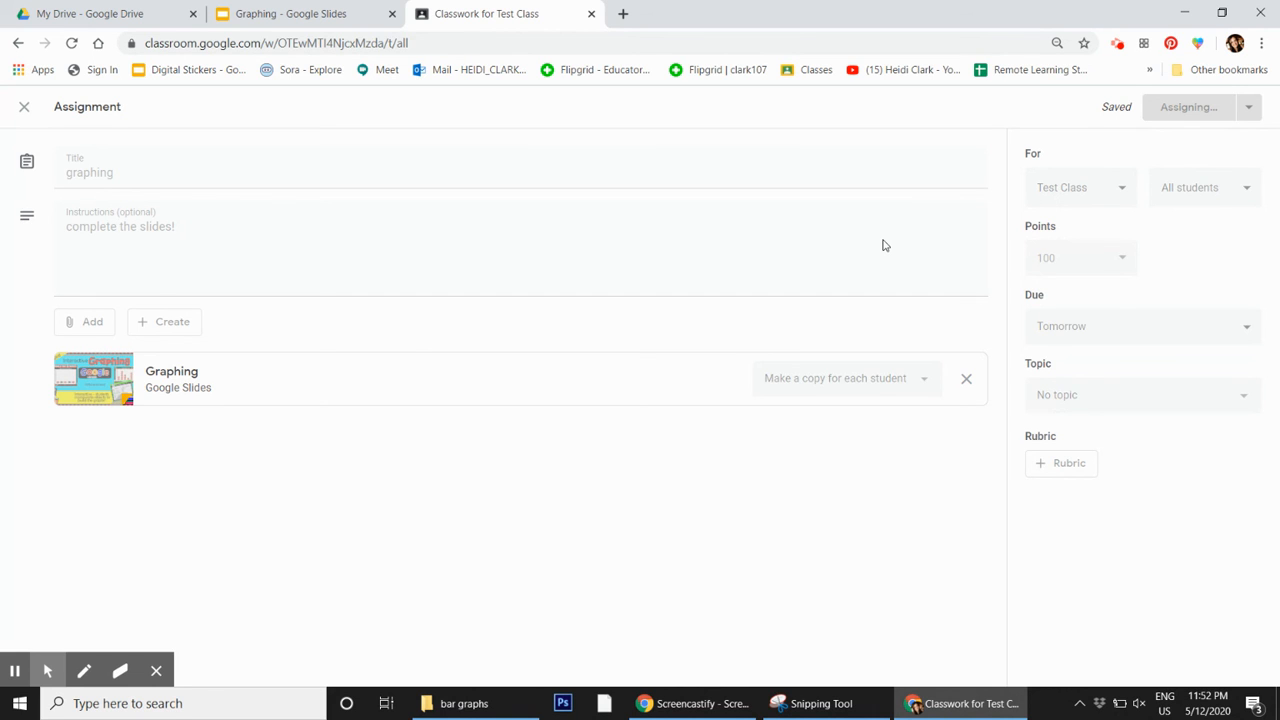
click(1188, 107)
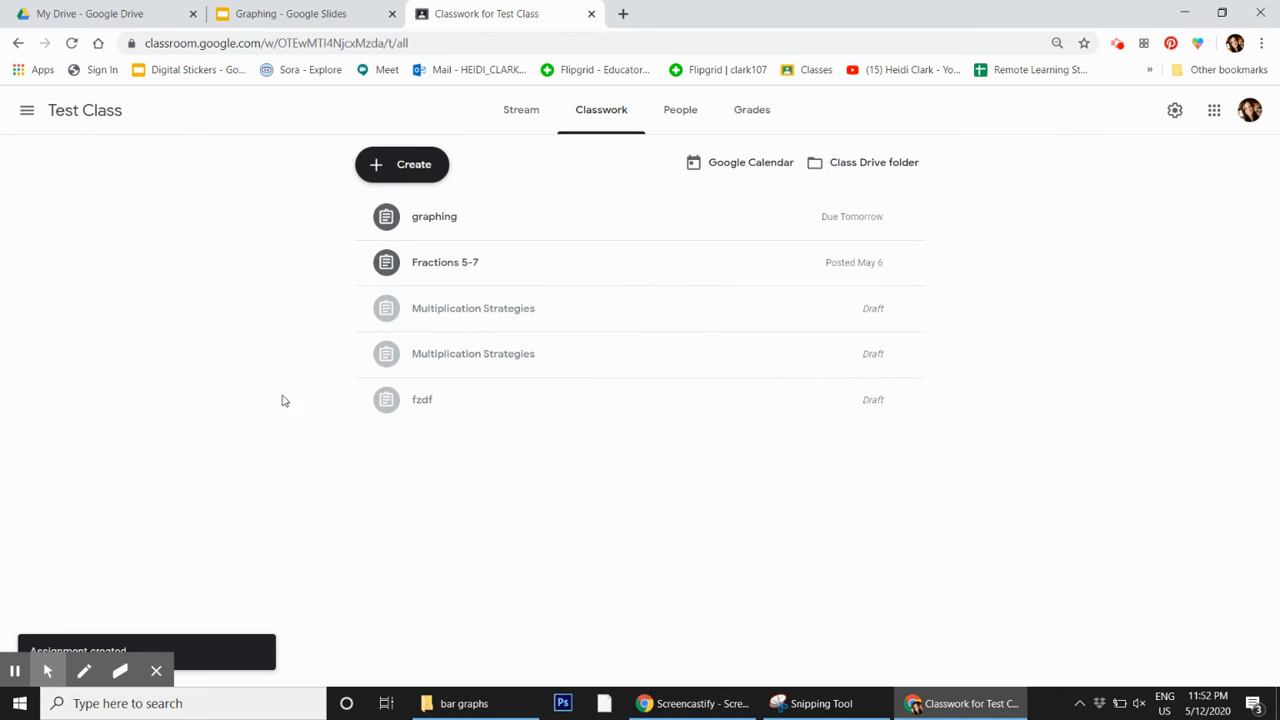
mouse_move(450, 216)
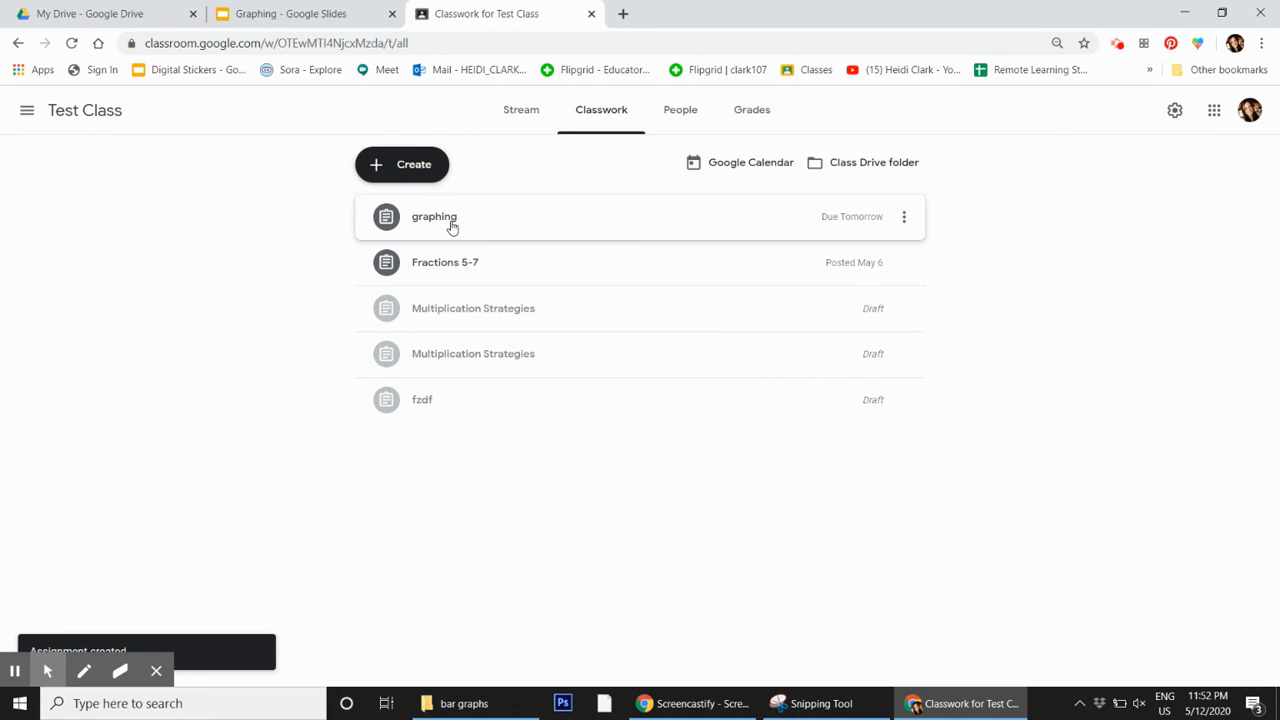
click(290, 13)
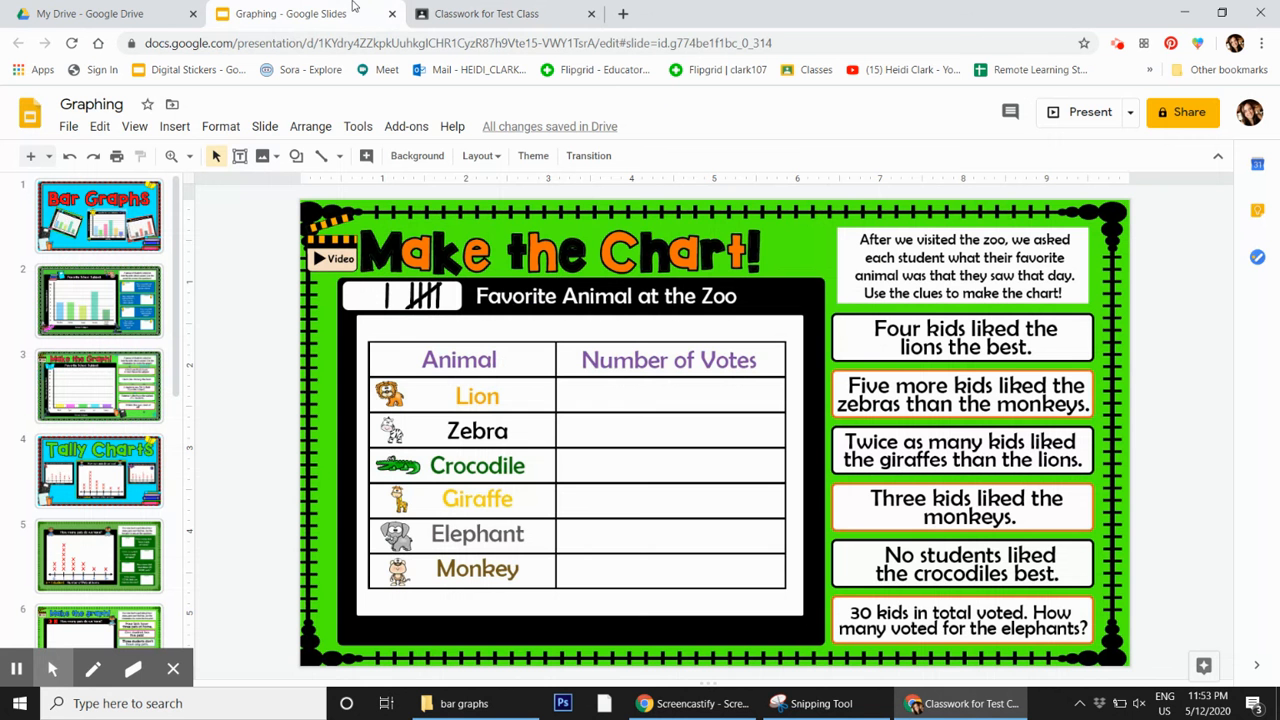